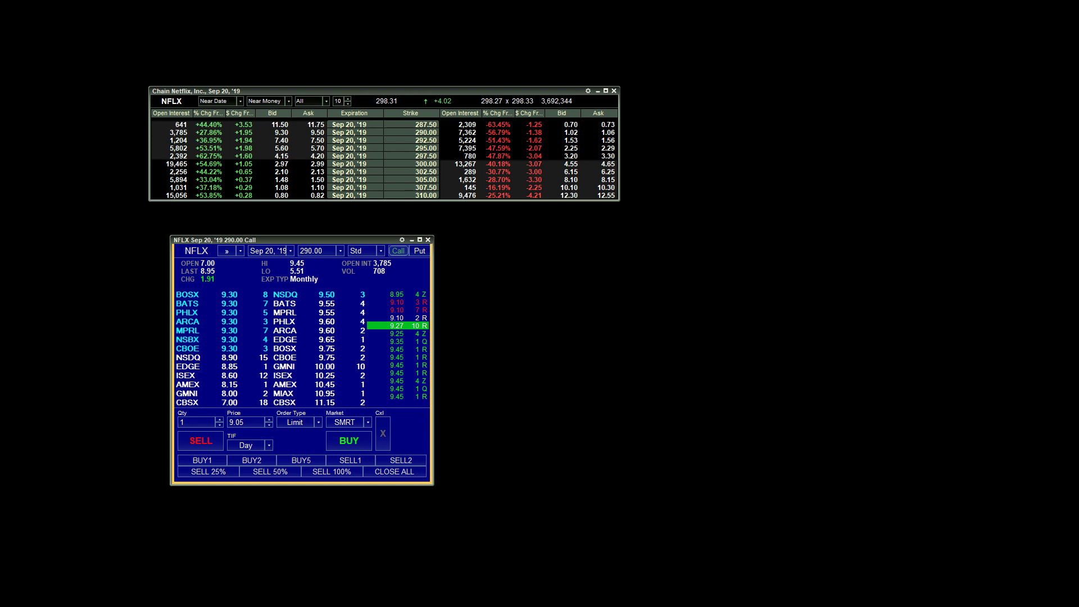
mouse_move(453, 238)
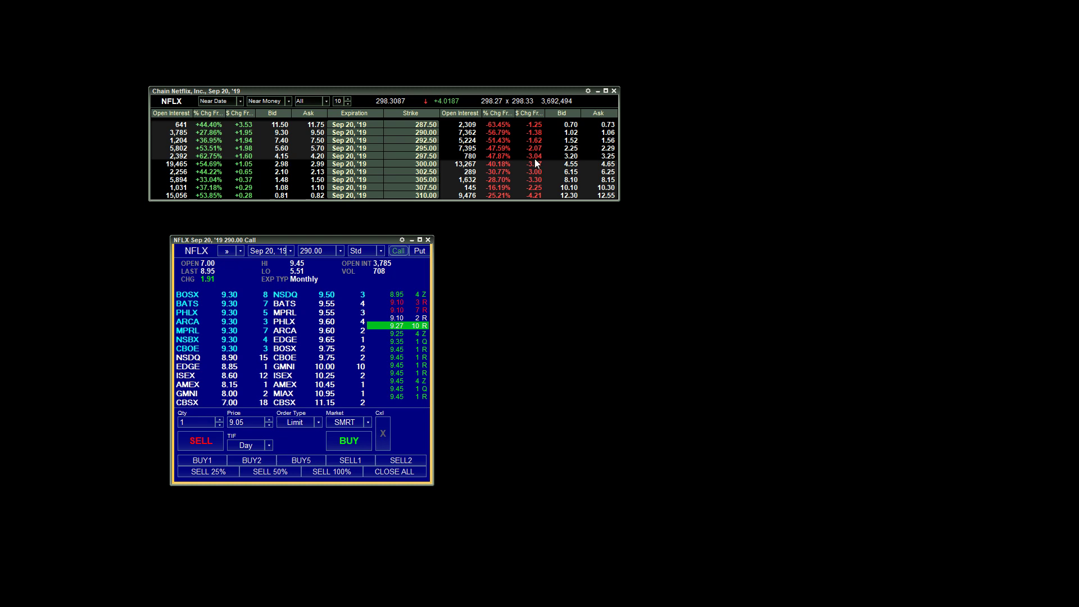
mouse_move(478, 251)
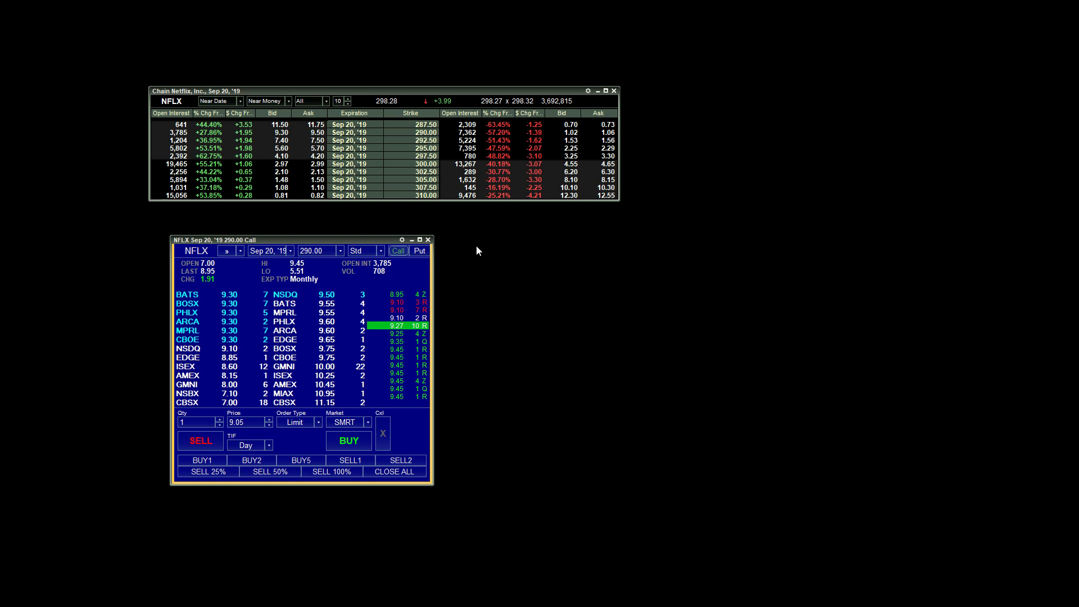
mouse_move(218, 312)
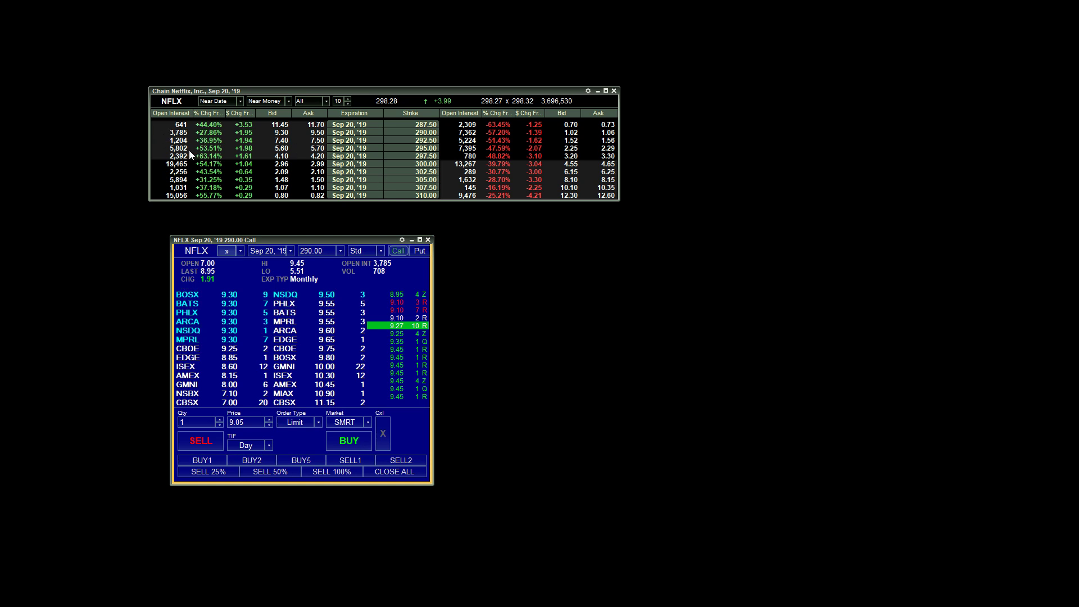
mouse_move(181, 113)
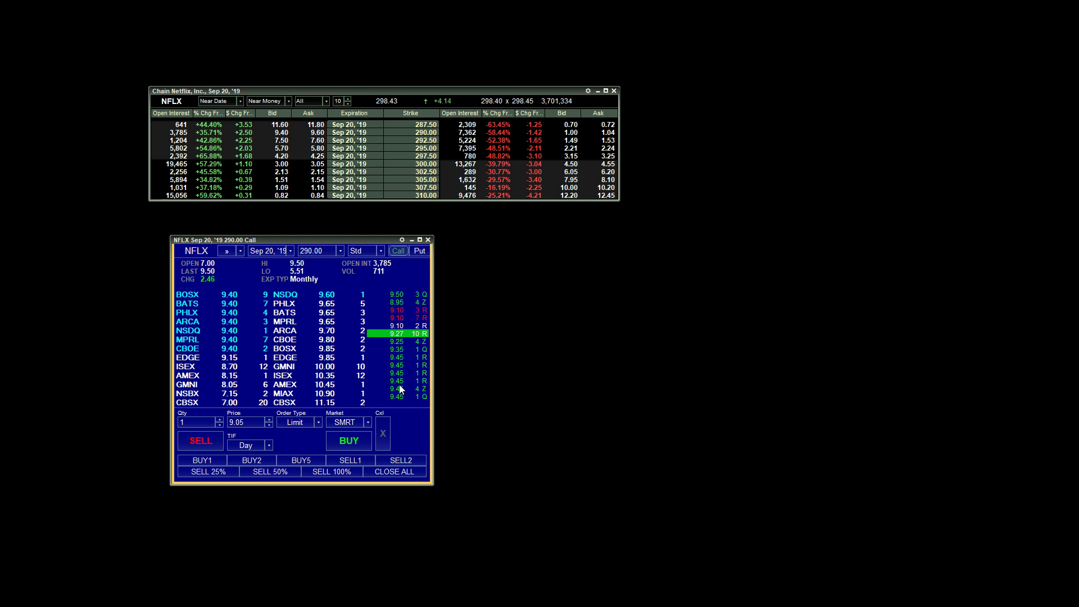
mouse_move(237, 142)
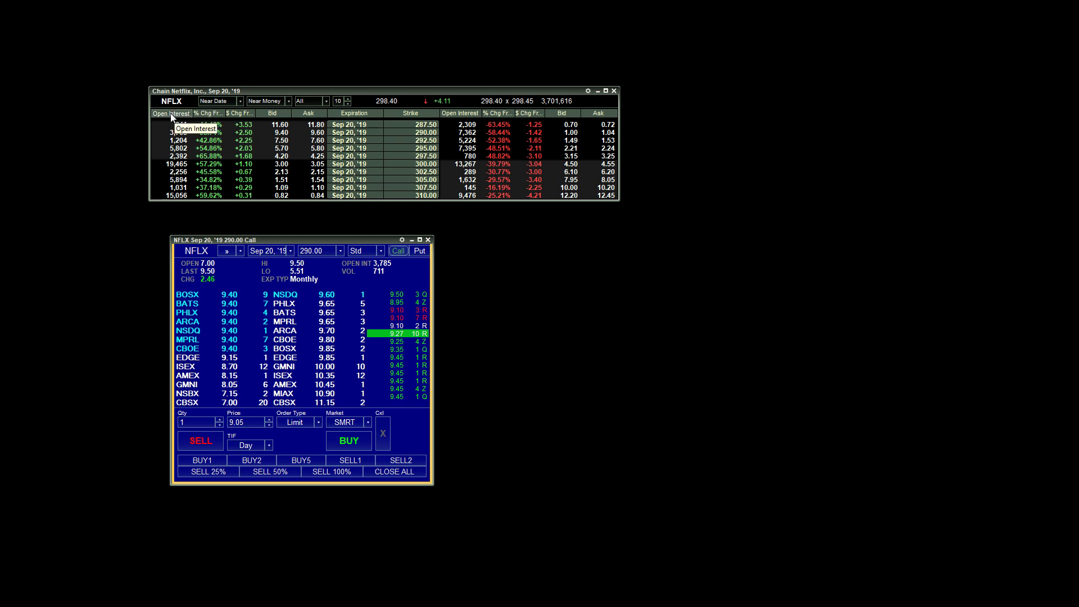
Open Change Columns from the NFLX option chain's column header menu.
right_click(170, 113)
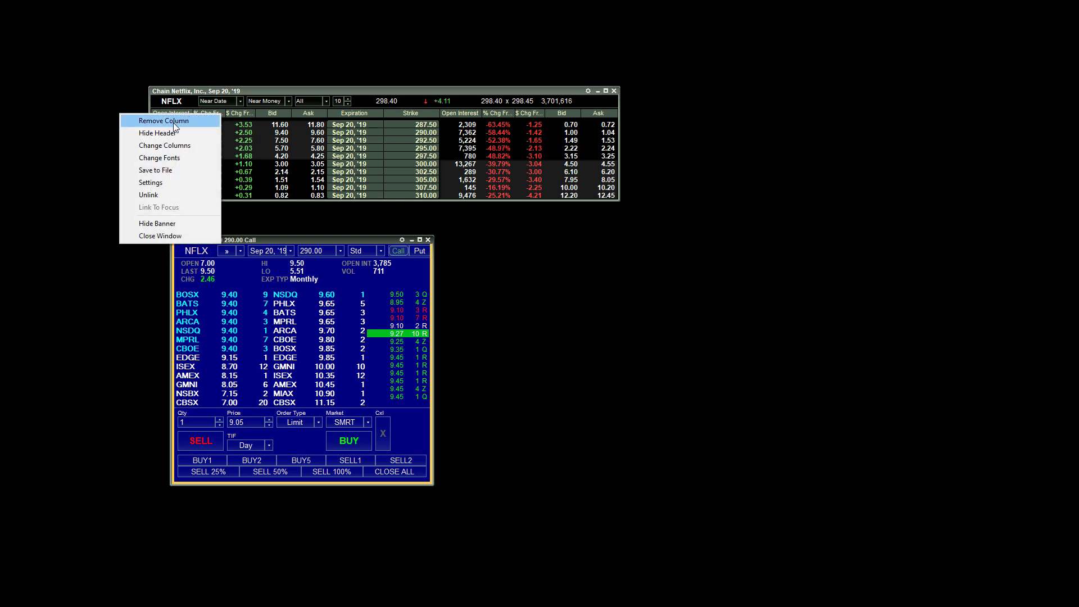
mouse_move(165, 145)
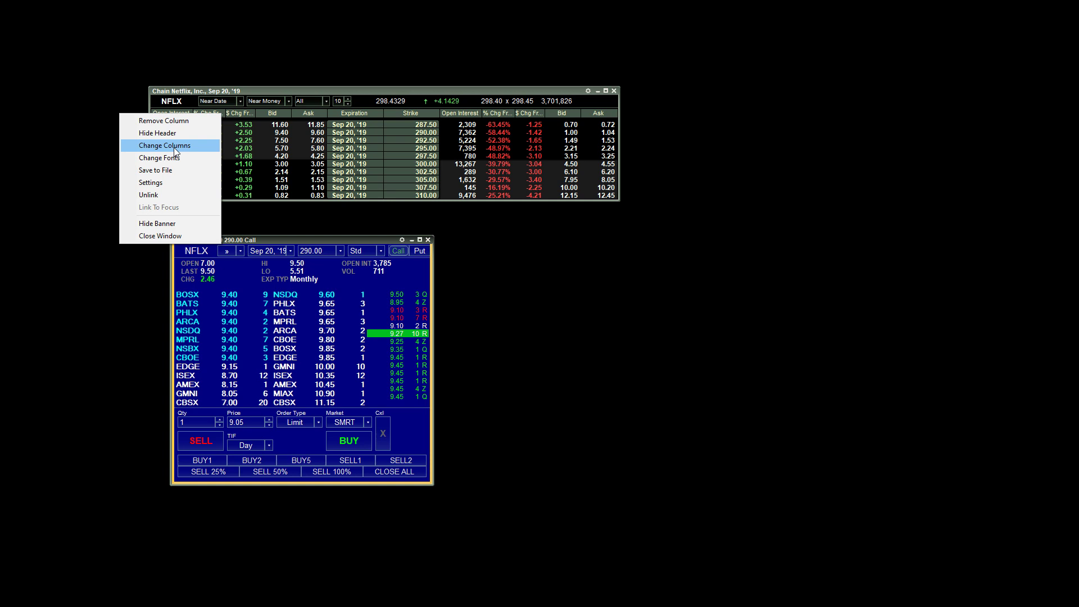
left_click(165, 145)
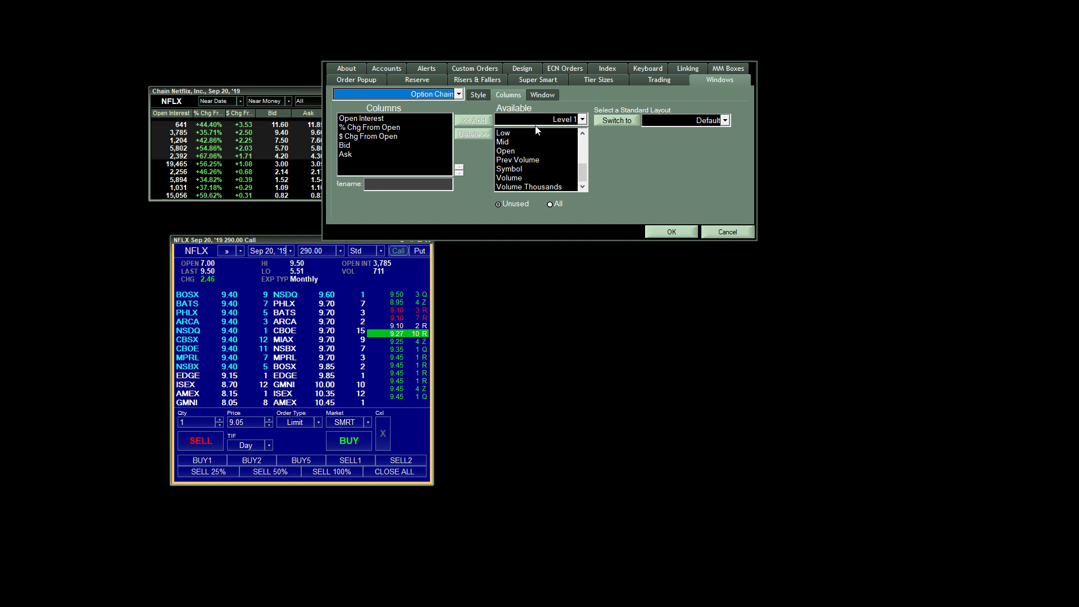
Browse the Greeks columns, select Delta, then cancel so the chain keeps its columns.
left_click(582, 120)
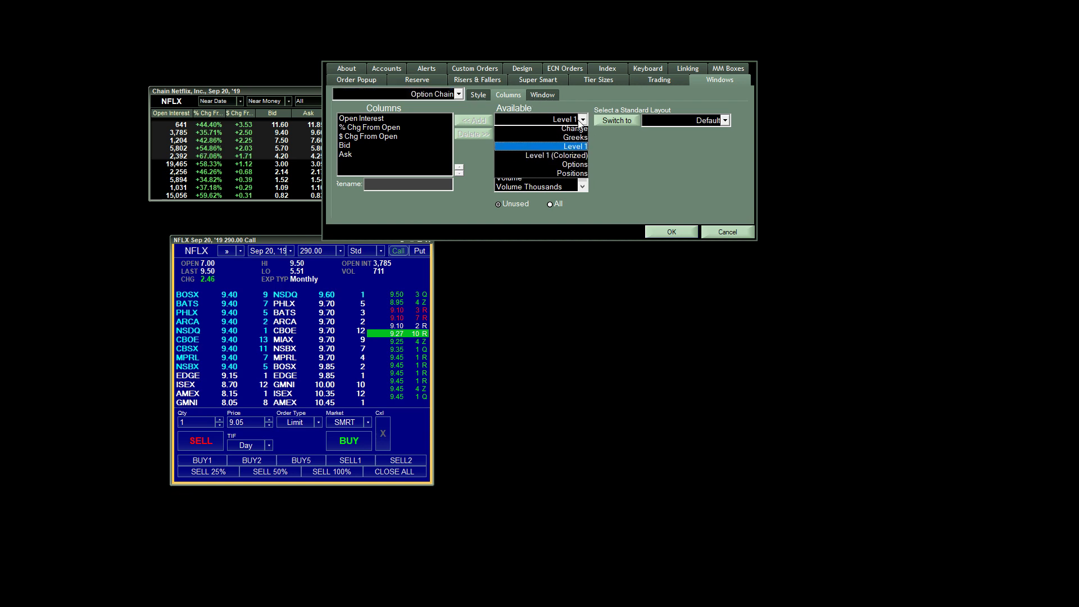
left_click(574, 139)
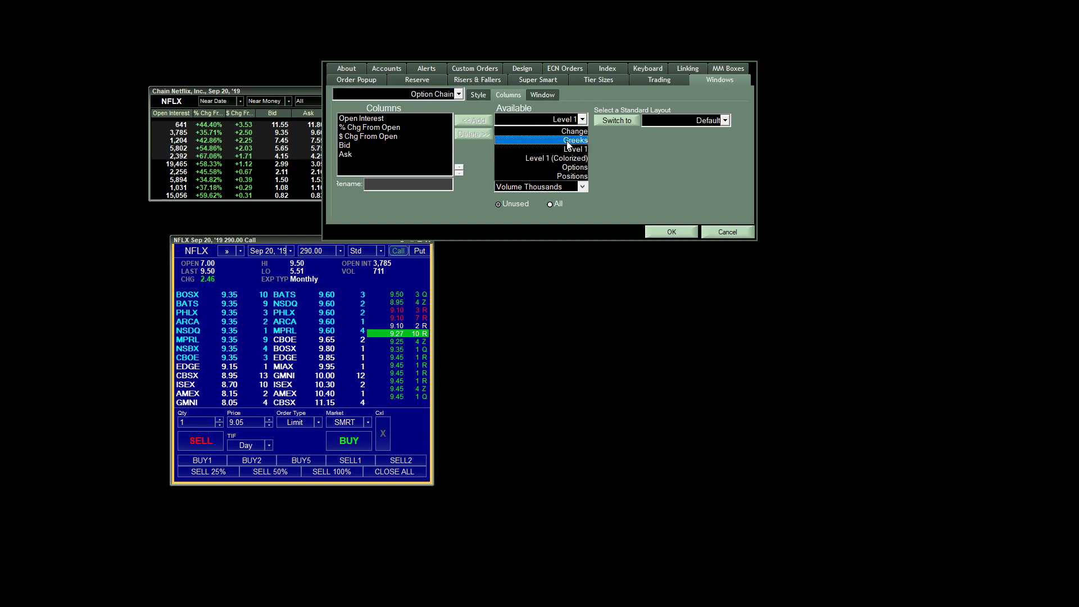
left_click(574, 140)
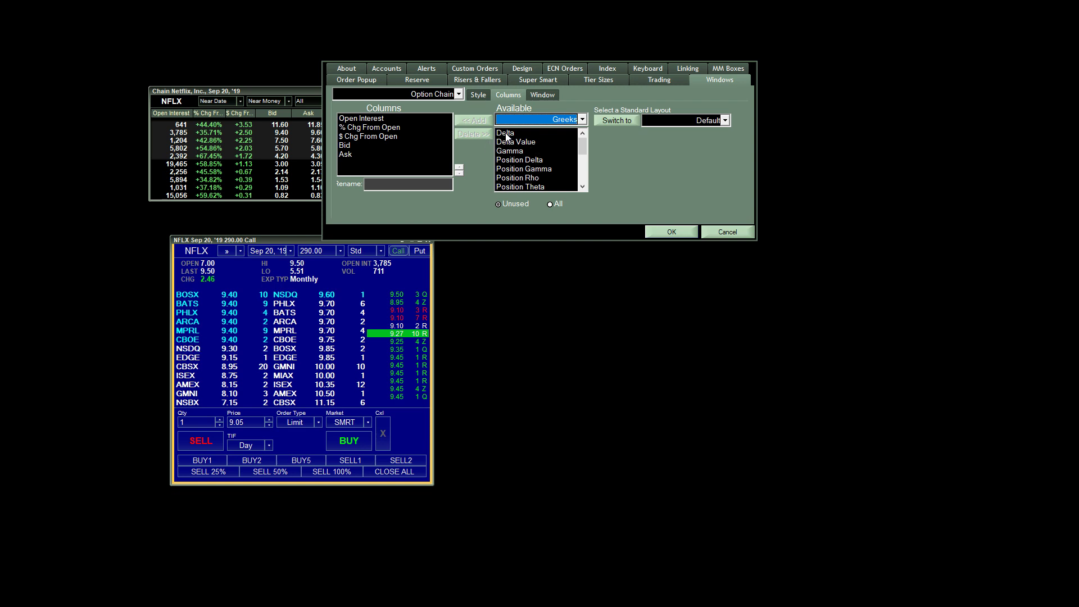
left_click(505, 132)
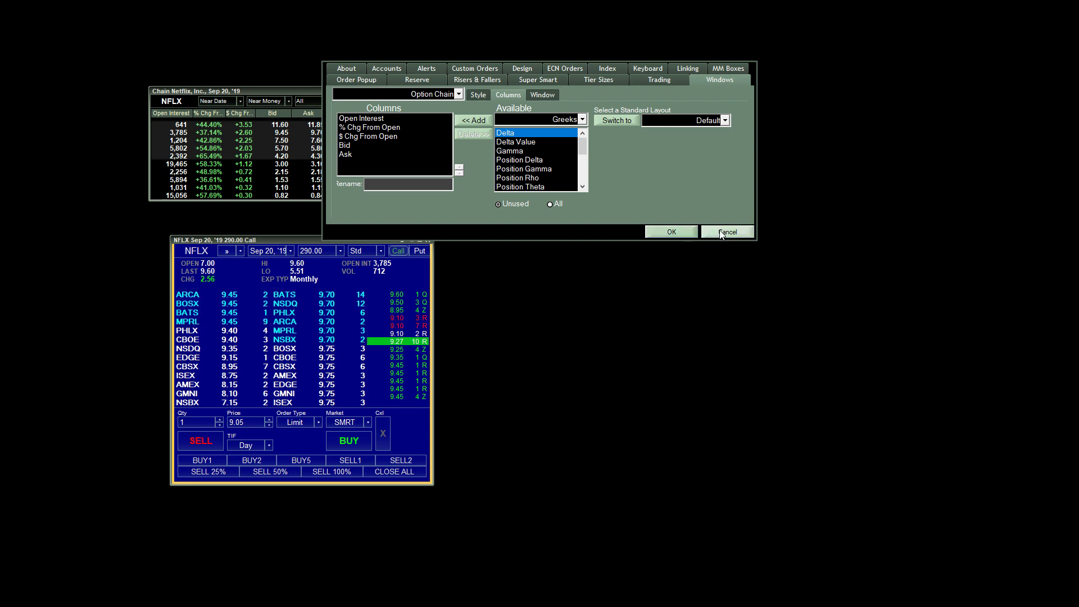
left_click(727, 231)
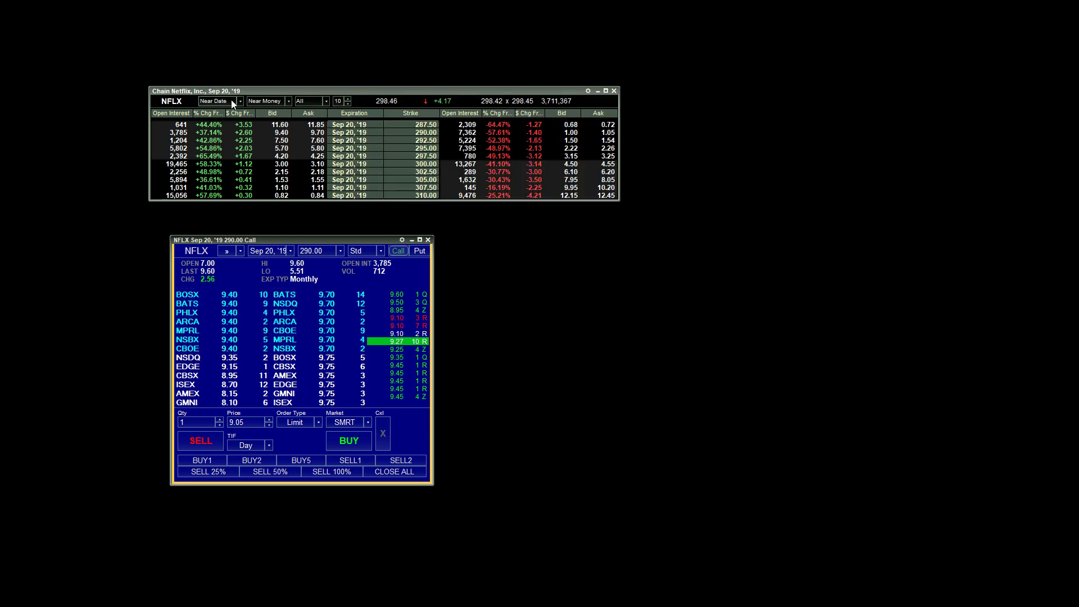
Switch the strike filter to All Prices, then back to Near Money.
left_click(239, 101)
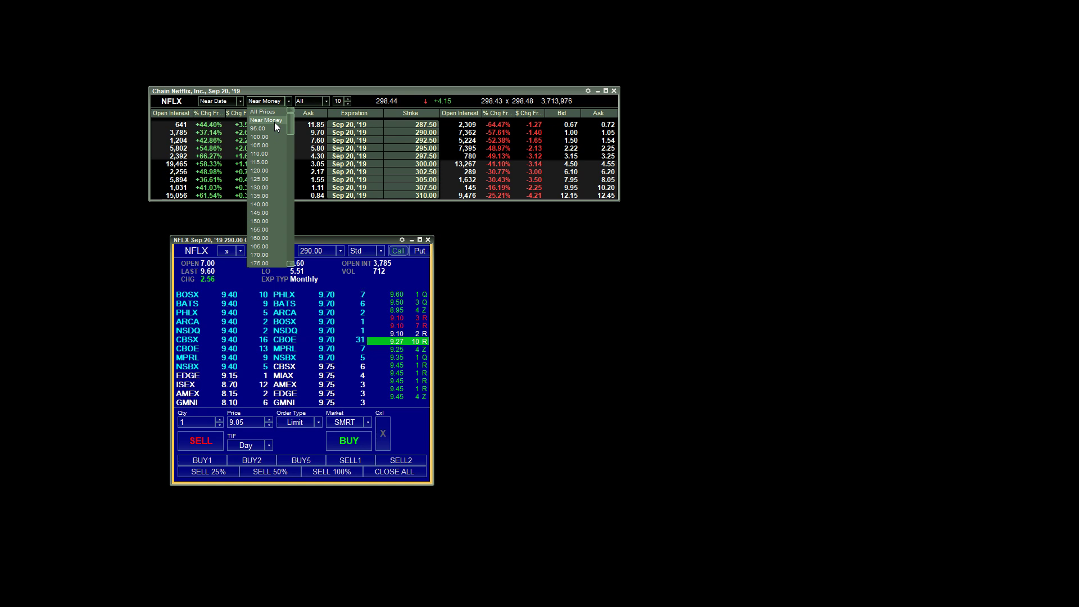
left_click(262, 112)
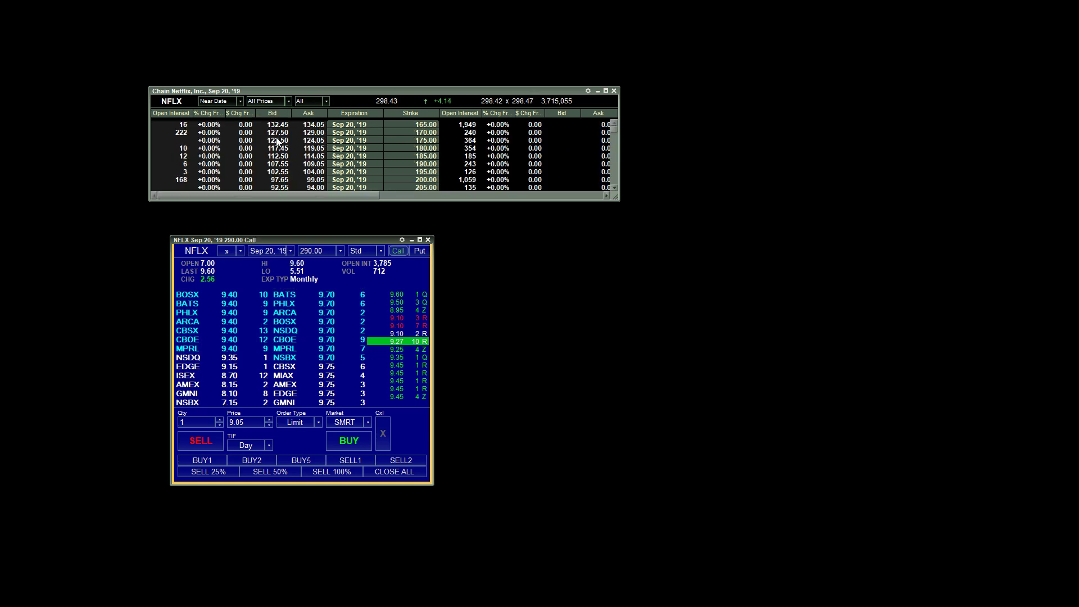
scroll("down", 3)
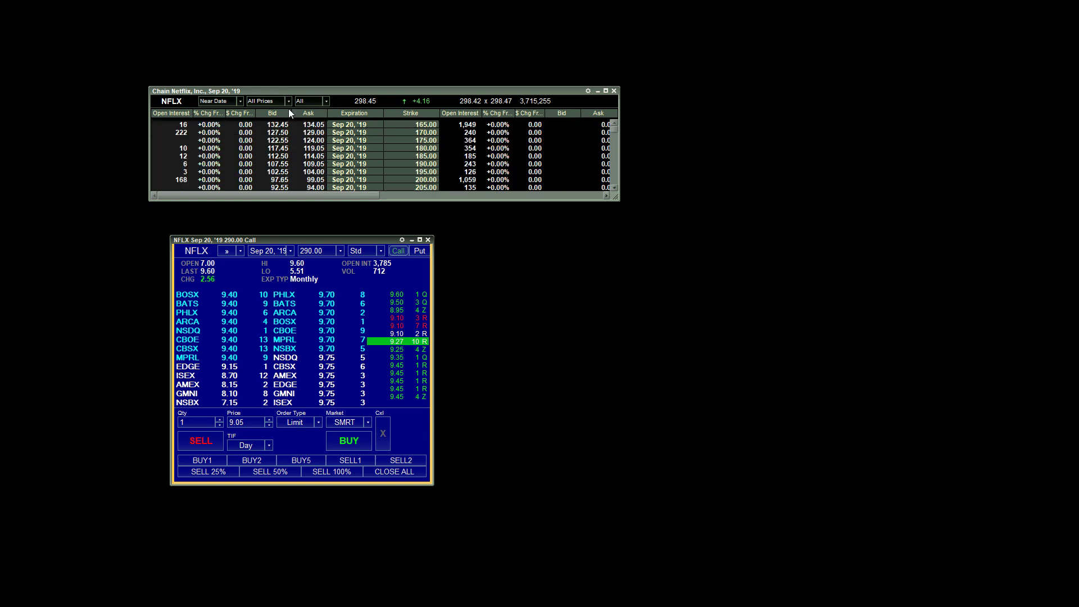
left_click(287, 100)
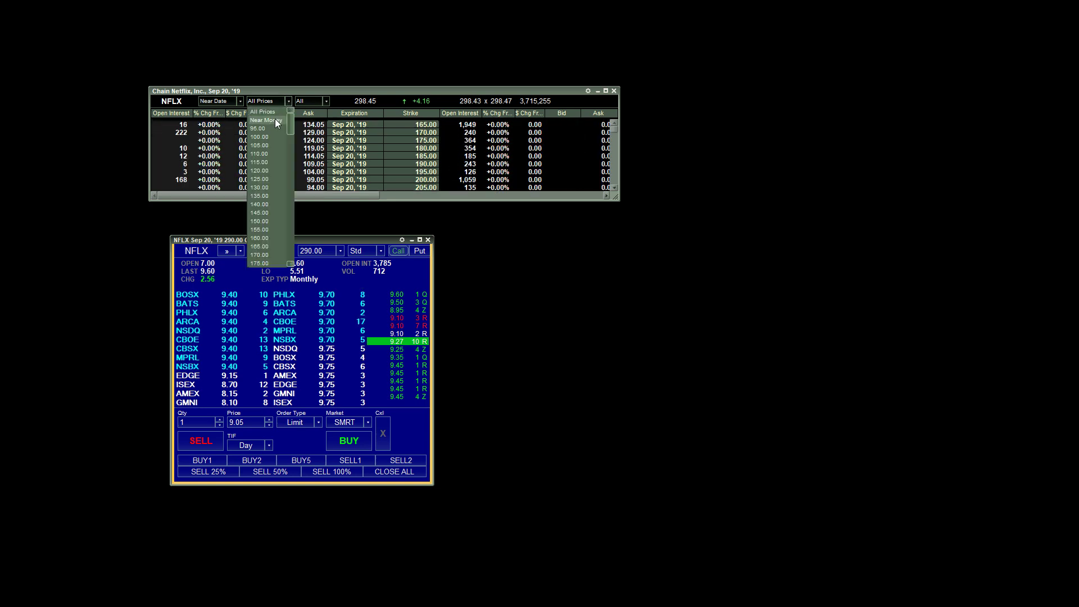
left_click(264, 121)
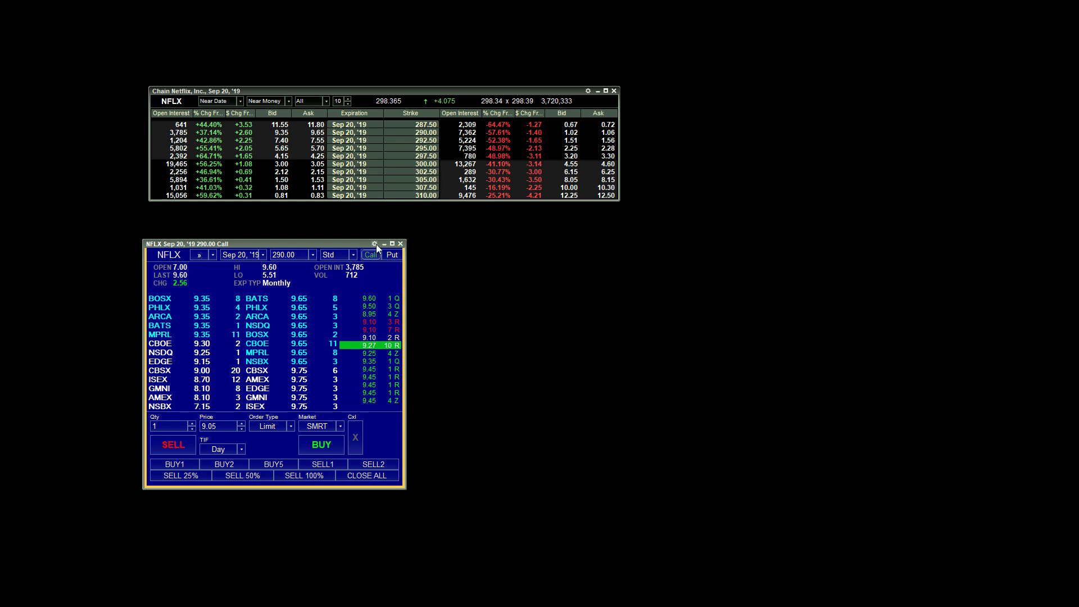
Show the options Level 2 window's Commands settings with saved commands like BUY1.
left_click(375, 243)
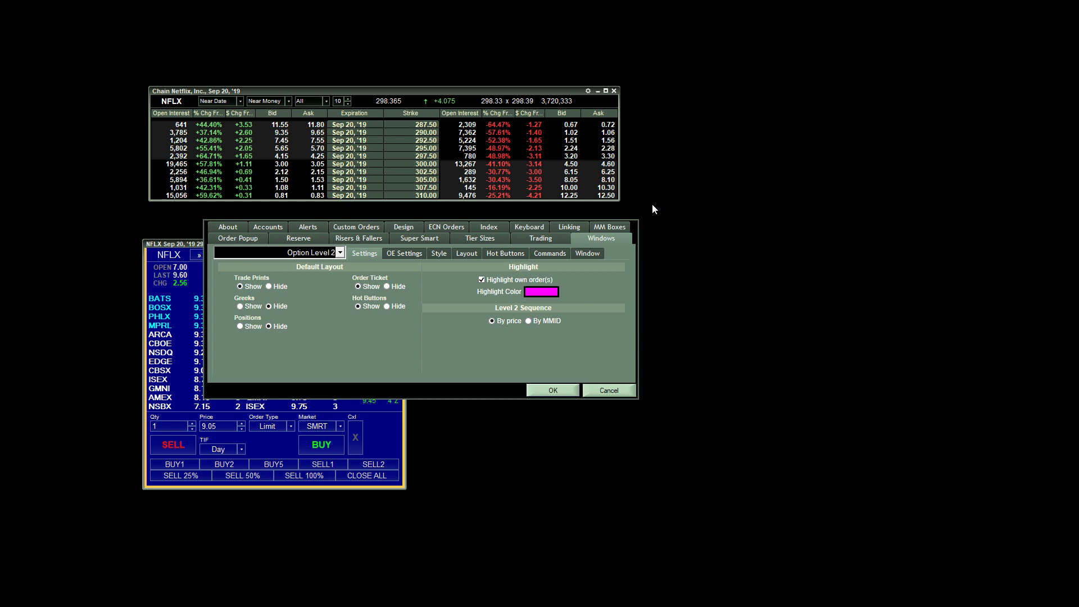
mouse_move(384, 278)
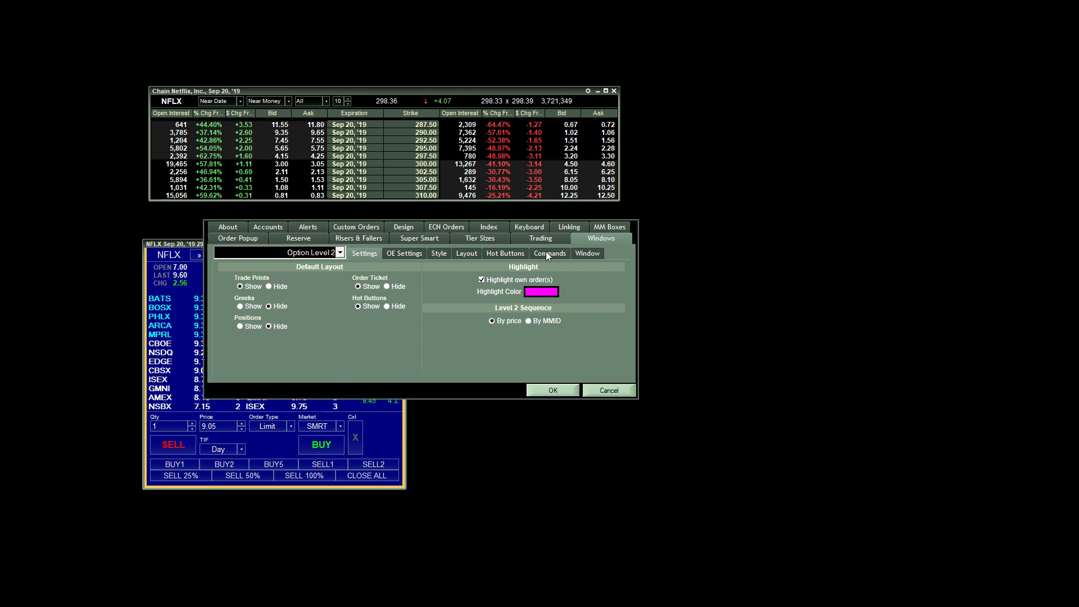
left_click(549, 253)
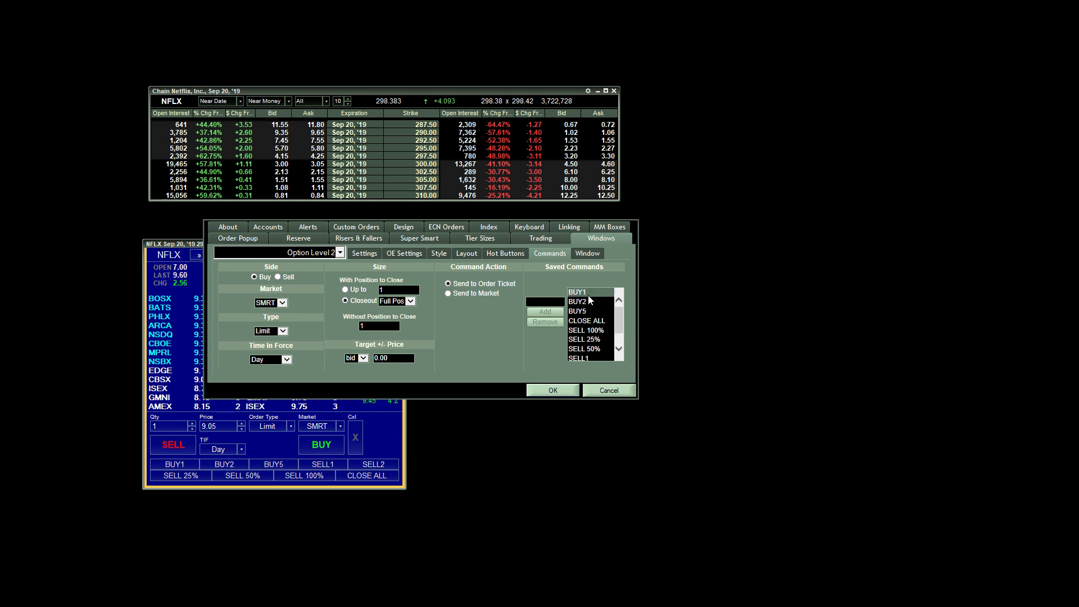
Load BUY1 and confirm SMRT routing with Day time-in-force.
left_click(577, 292)
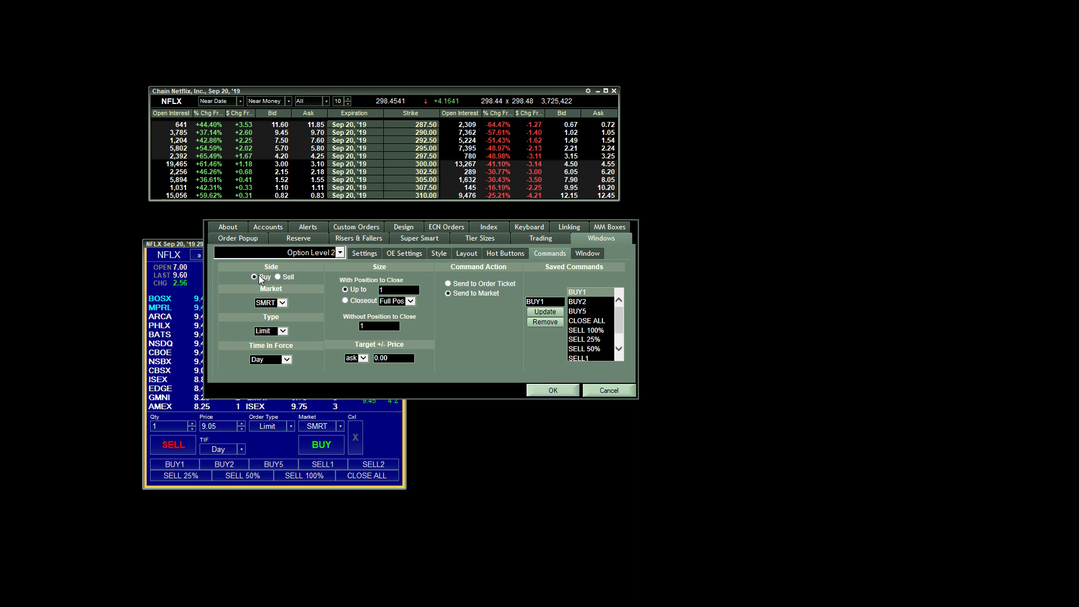
left_click(283, 303)
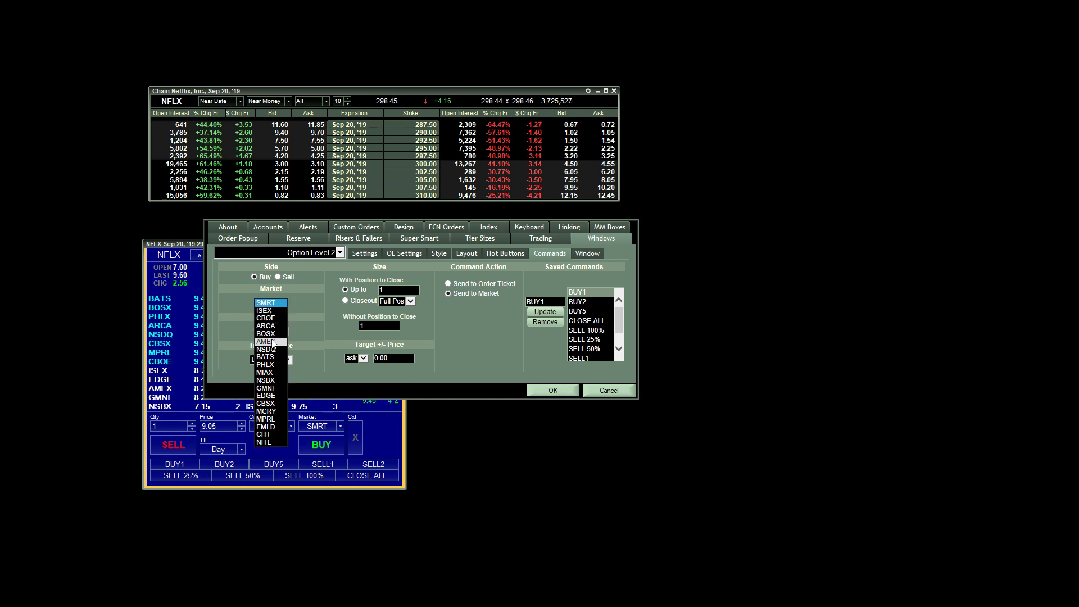
left_click(264, 303)
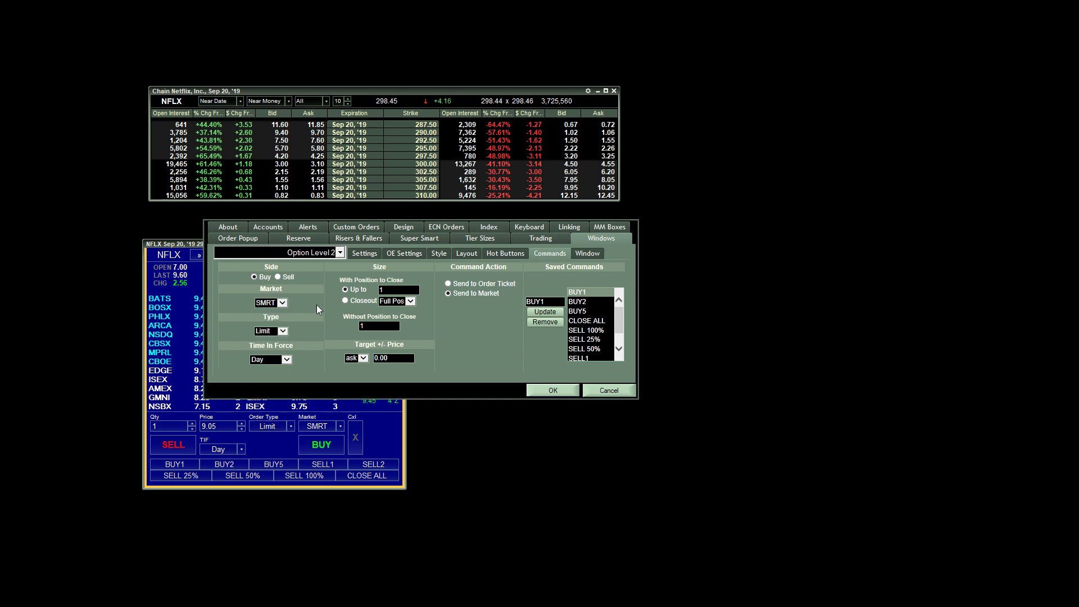
left_click(282, 303)
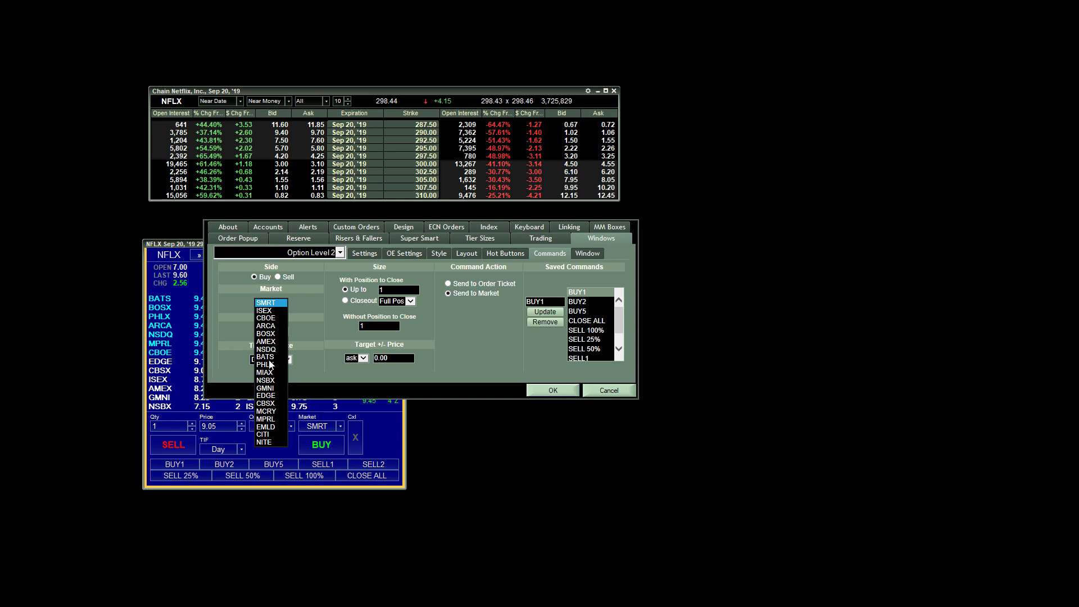
mouse_move(327, 324)
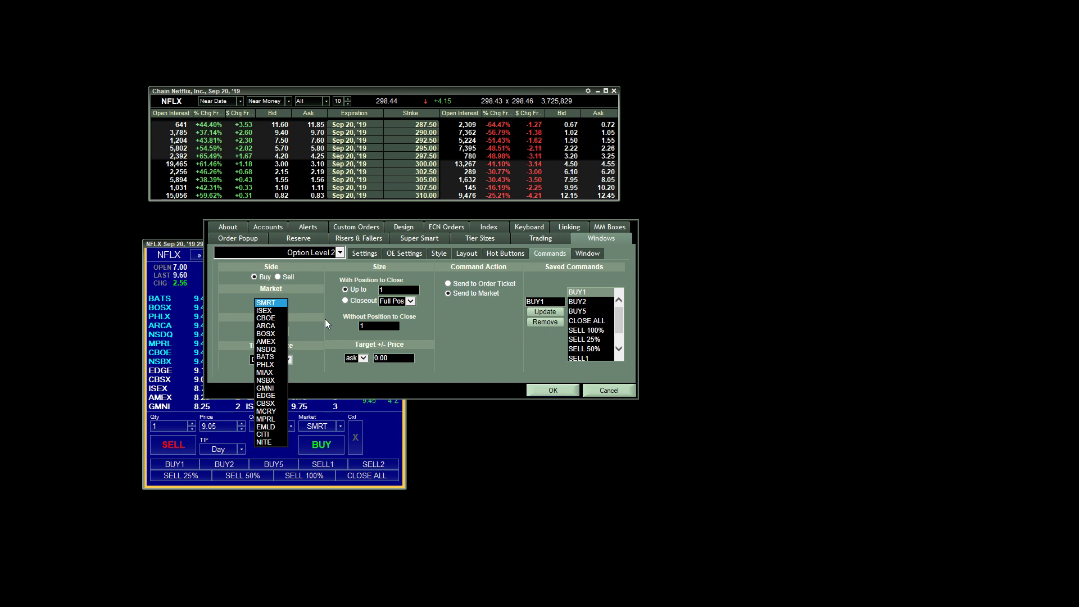
left_click(265, 303)
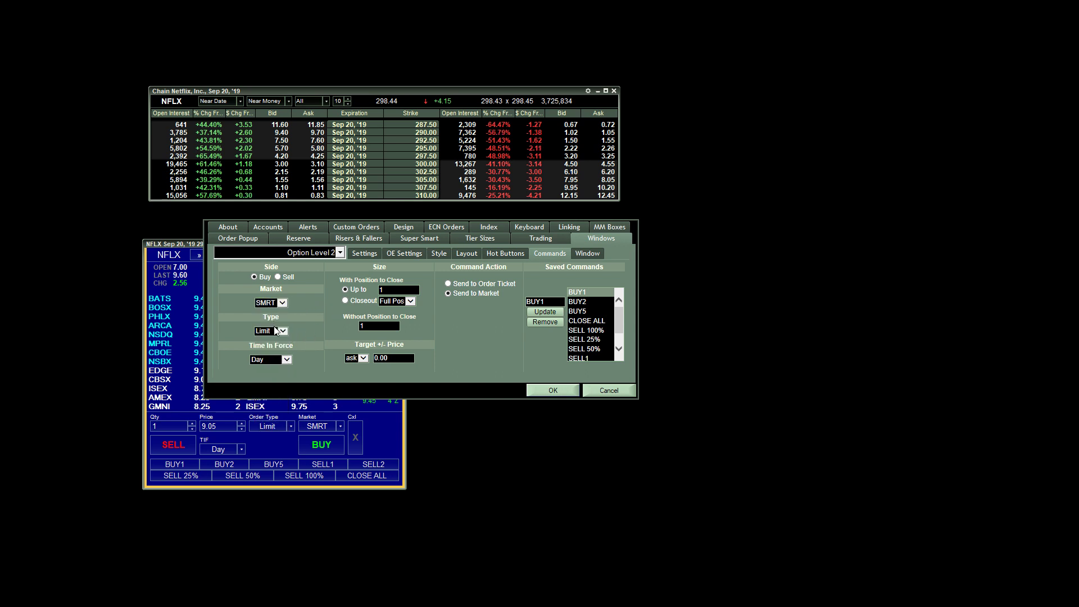
mouse_move(300, 353)
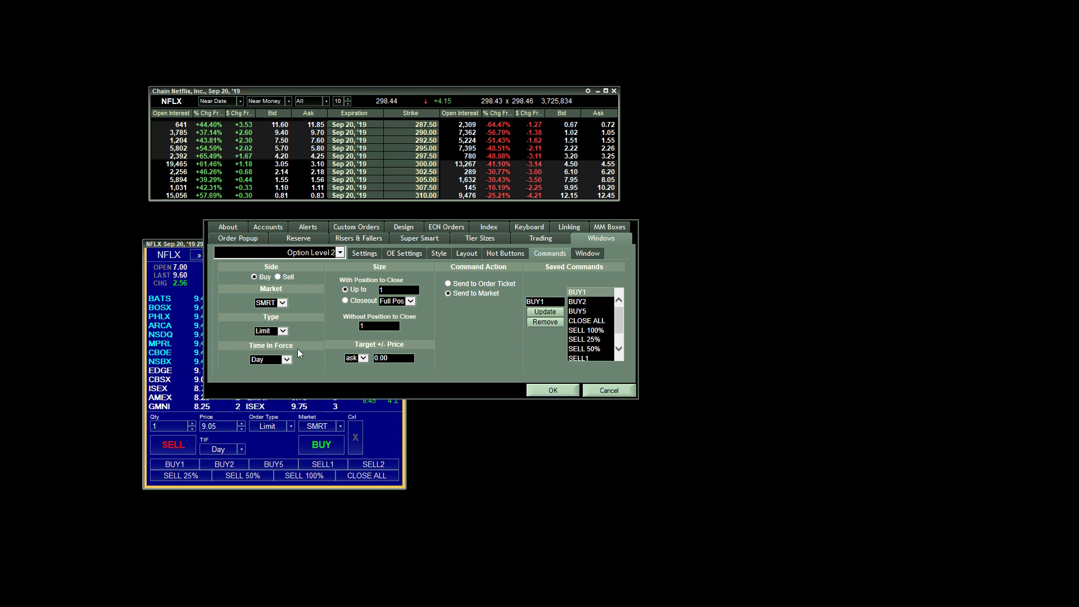
left_click(285, 359)
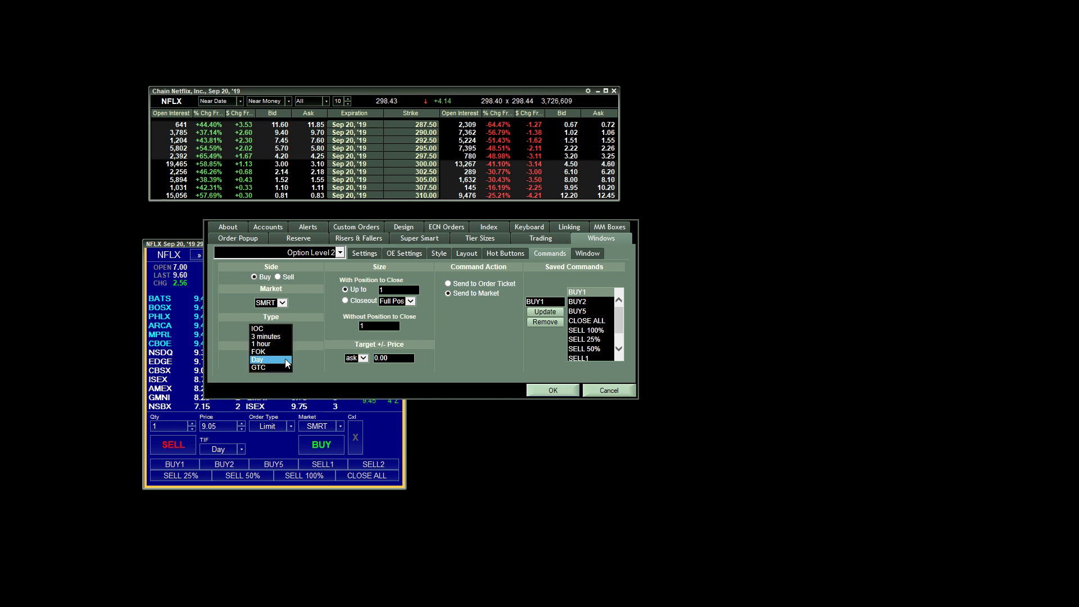
left_click(260, 359)
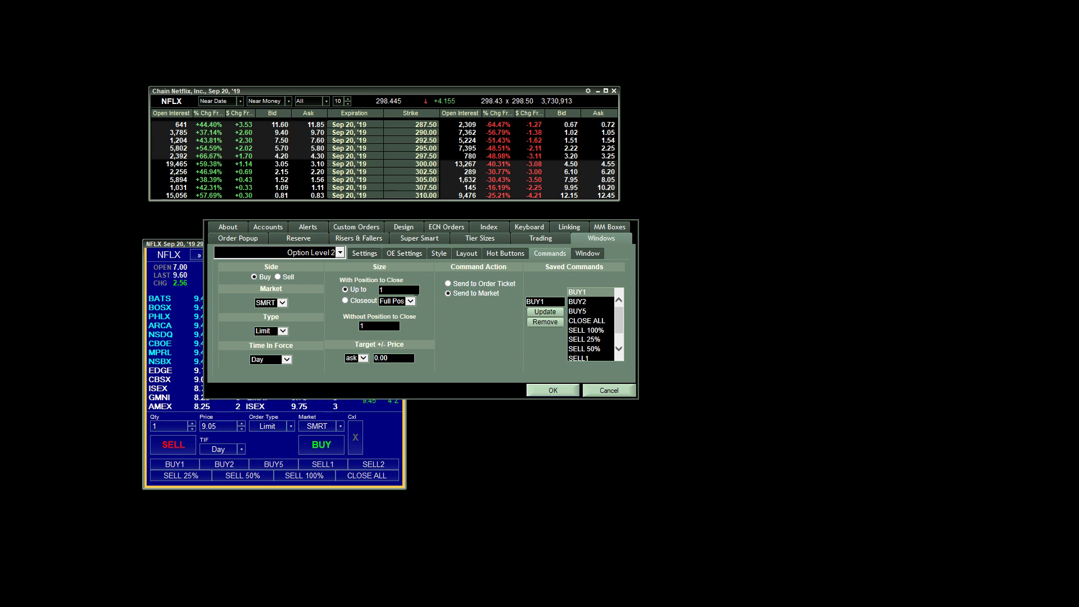
mouse_move(399, 322)
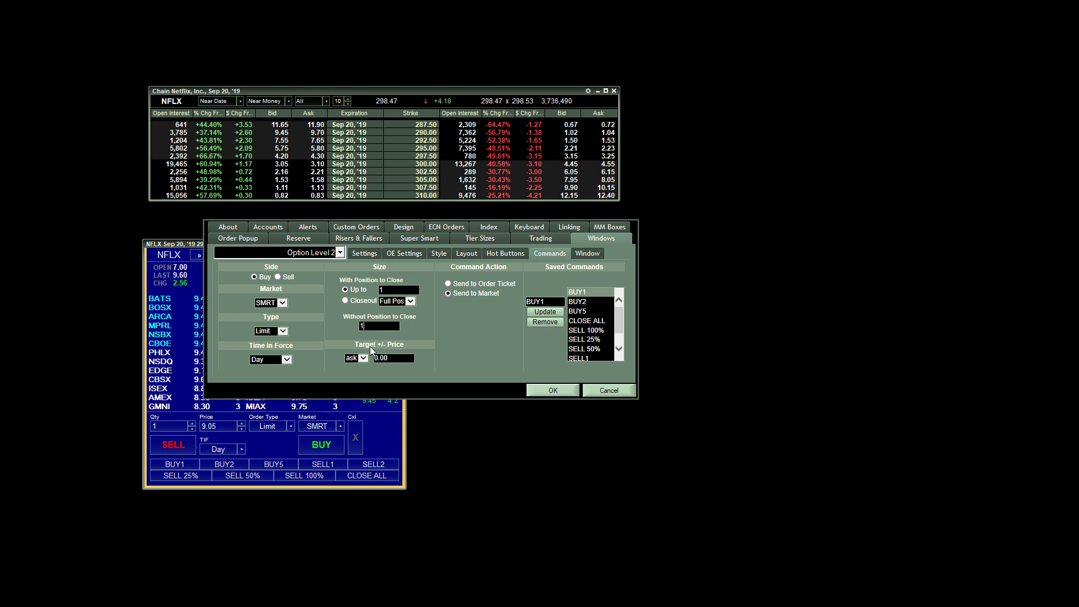
Price the BUY1 order at the ask and save the command.
left_click(362, 357)
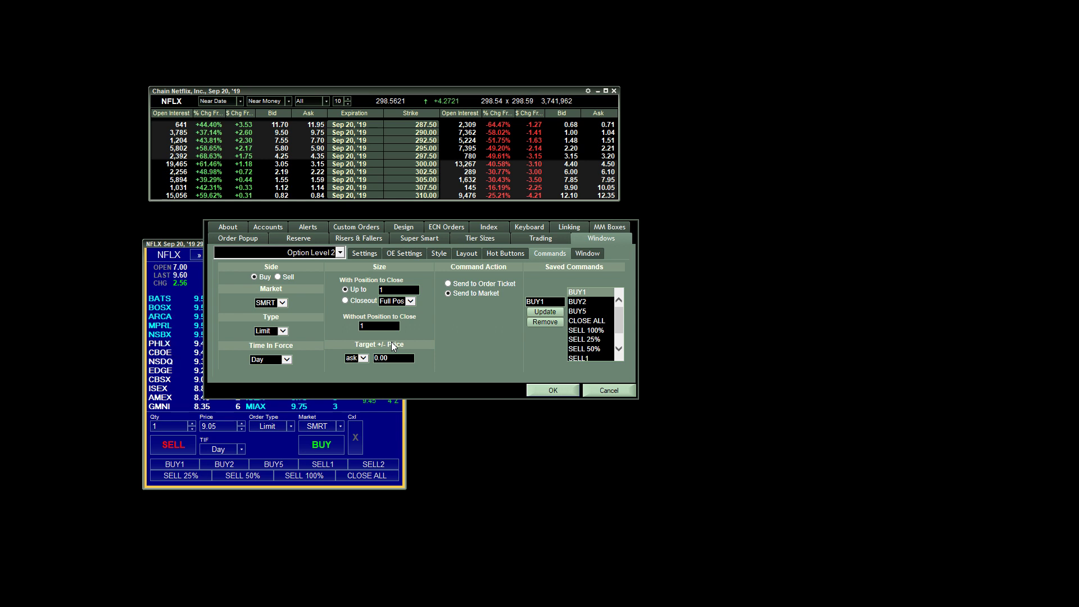
left_click(266, 331)
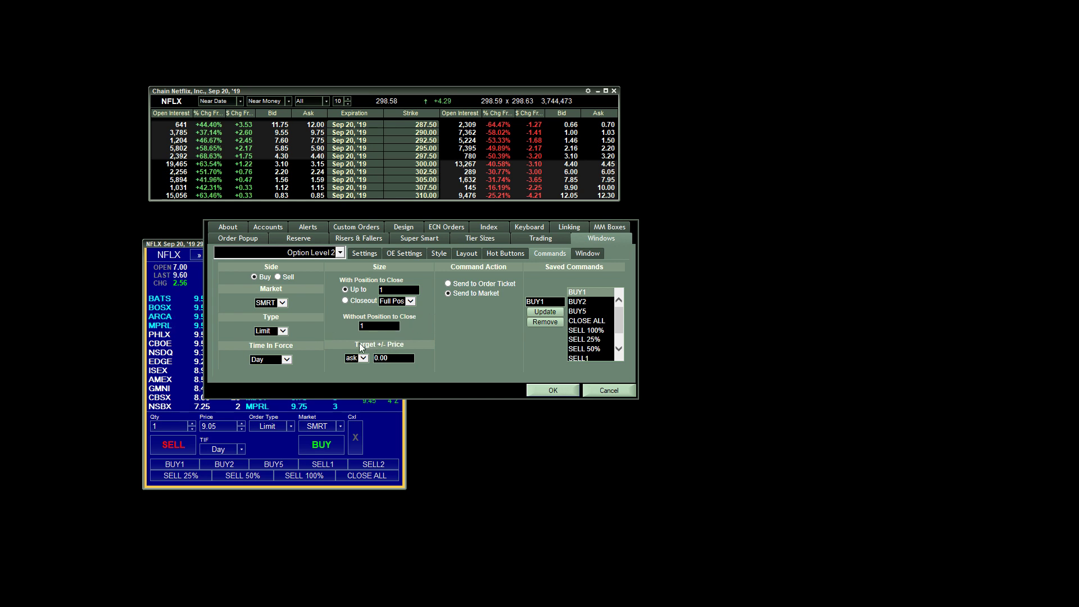
left_click(364, 357)
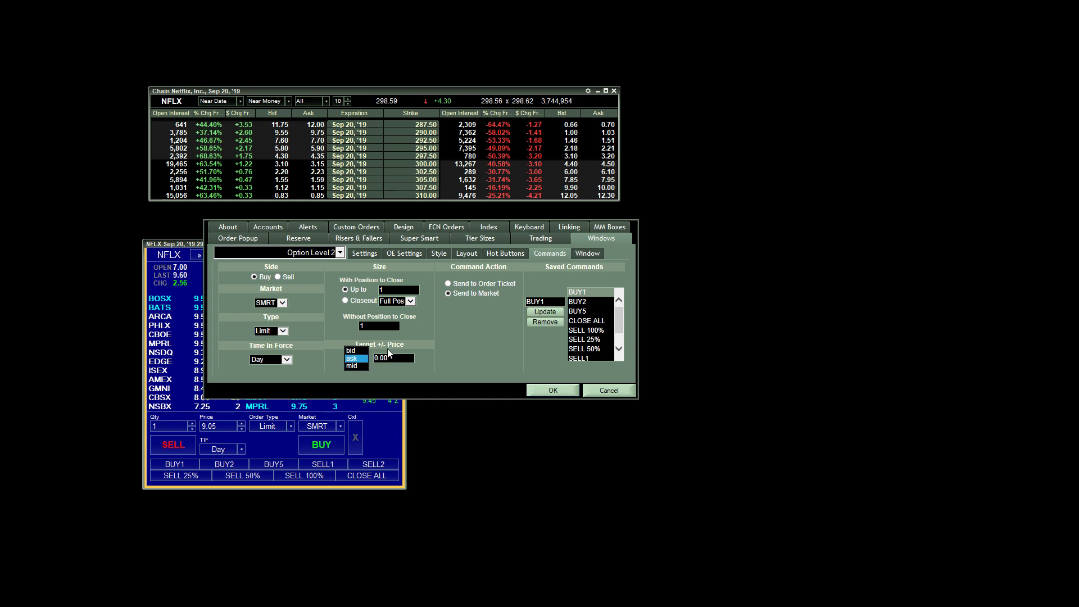
left_click(353, 358)
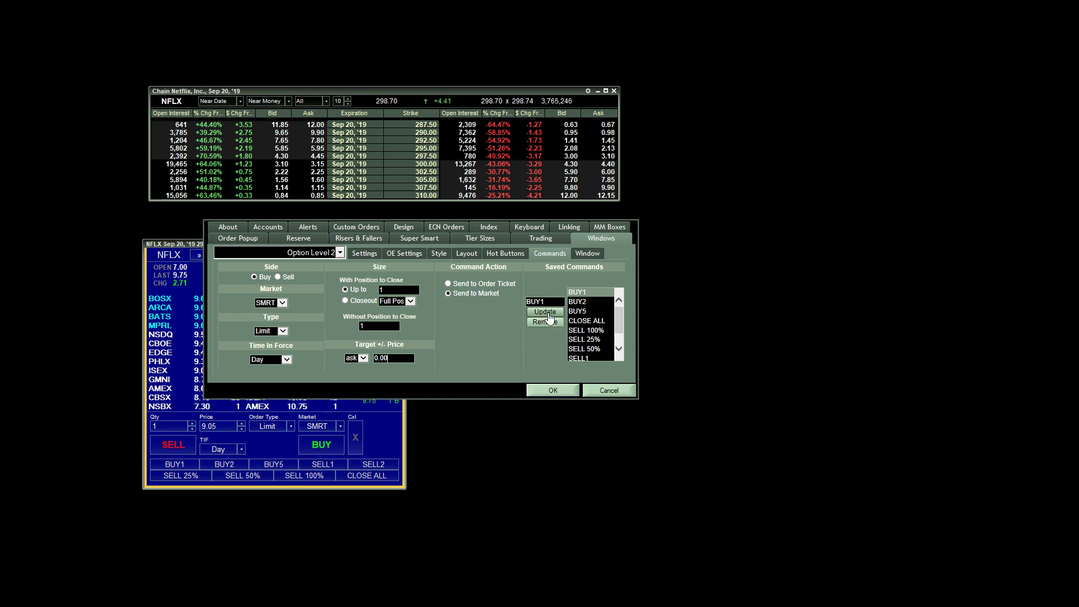
left_click(577, 301)
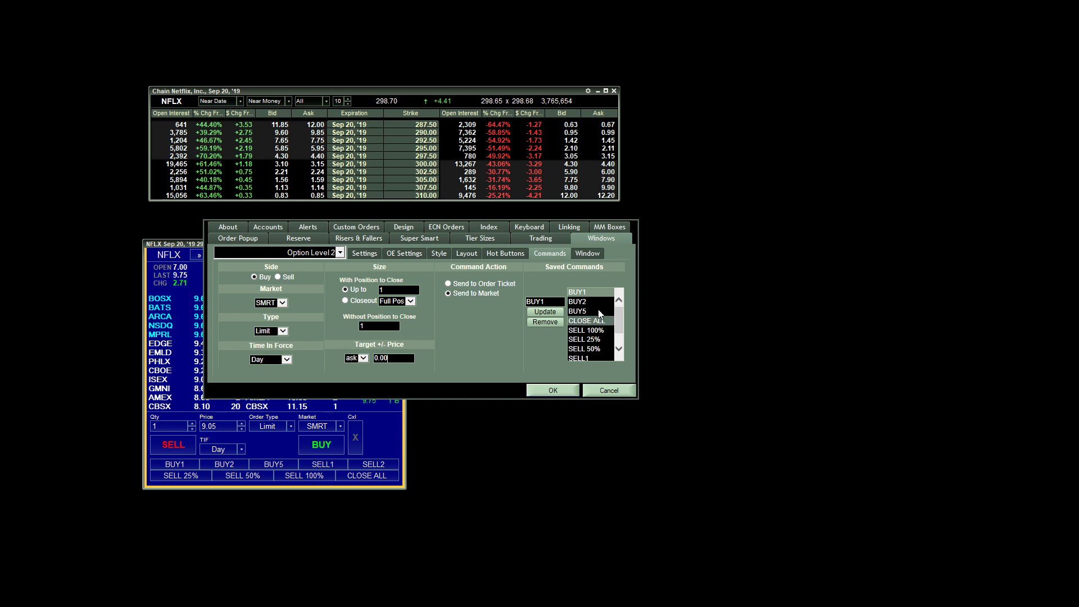
mouse_move(484, 333)
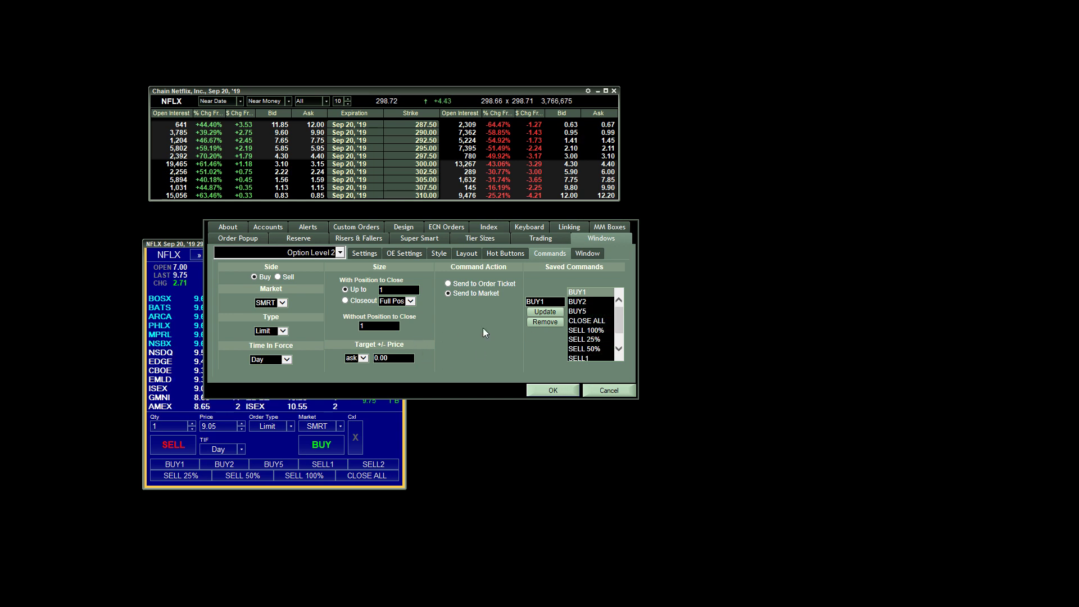
mouse_move(509, 350)
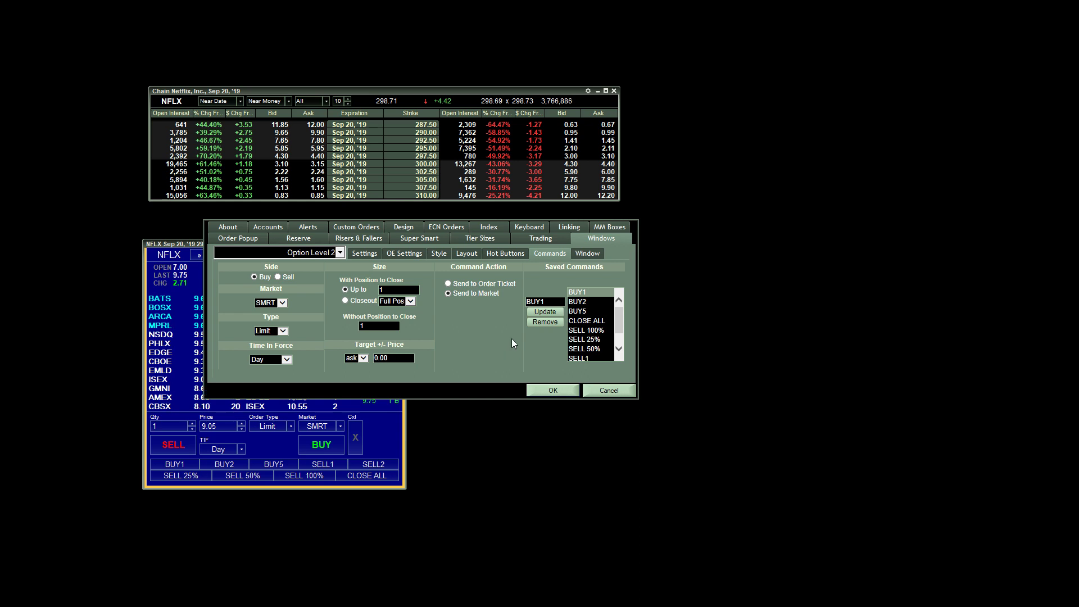
mouse_move(512, 337)
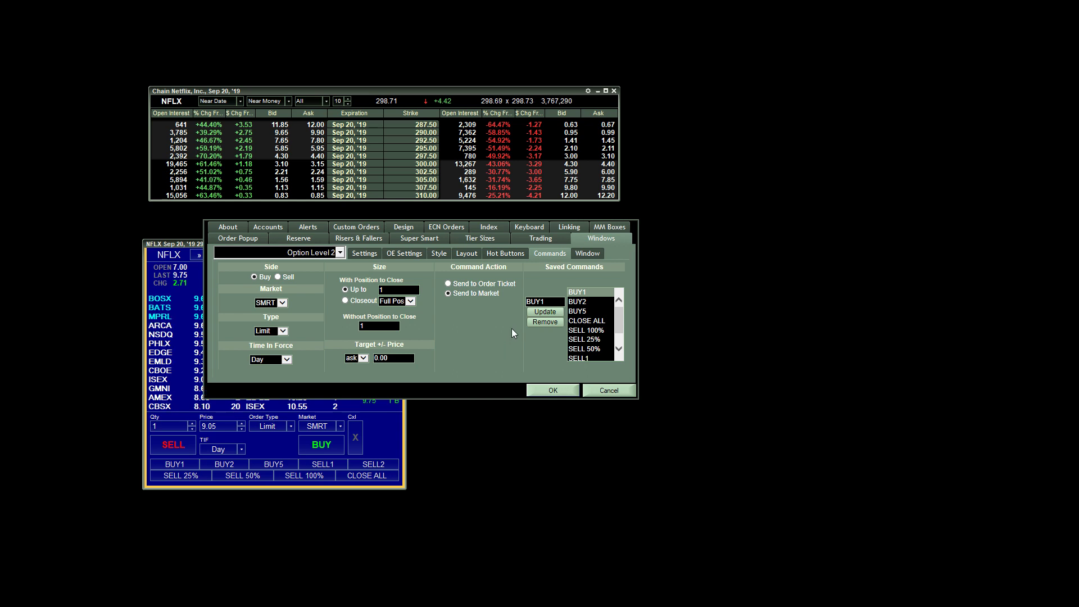
left_click(587, 338)
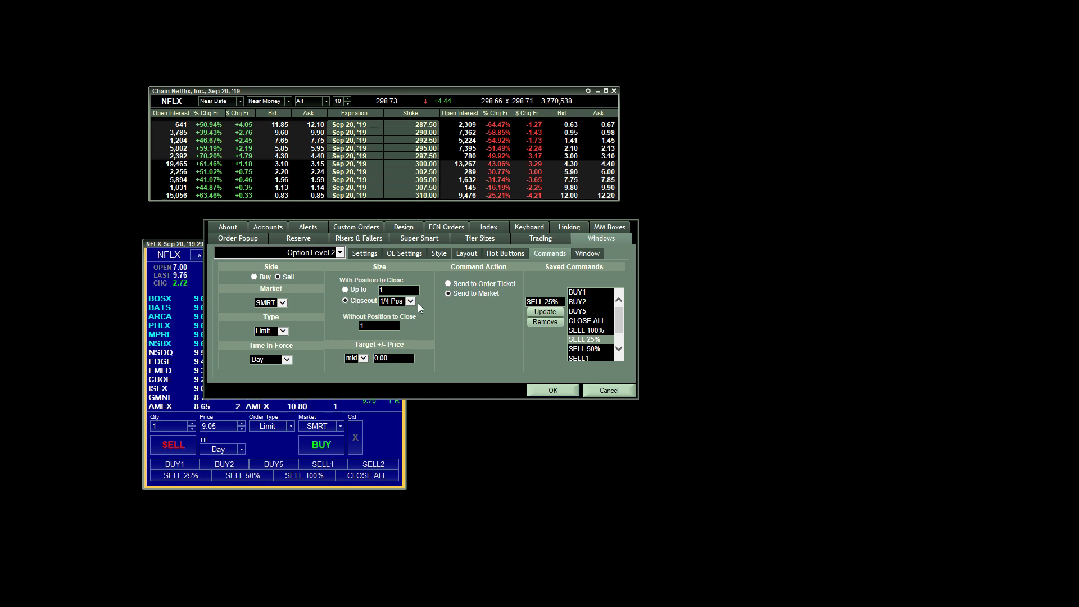
Set SELL 25% to close out 1/4 position, targeting the mid price.
left_click(412, 301)
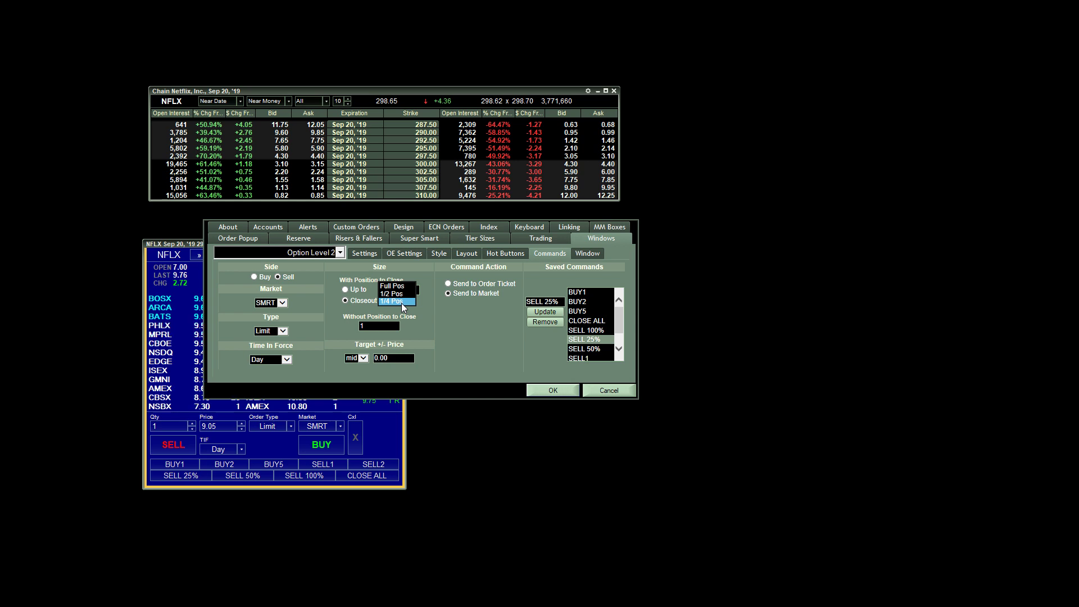
left_click(393, 301)
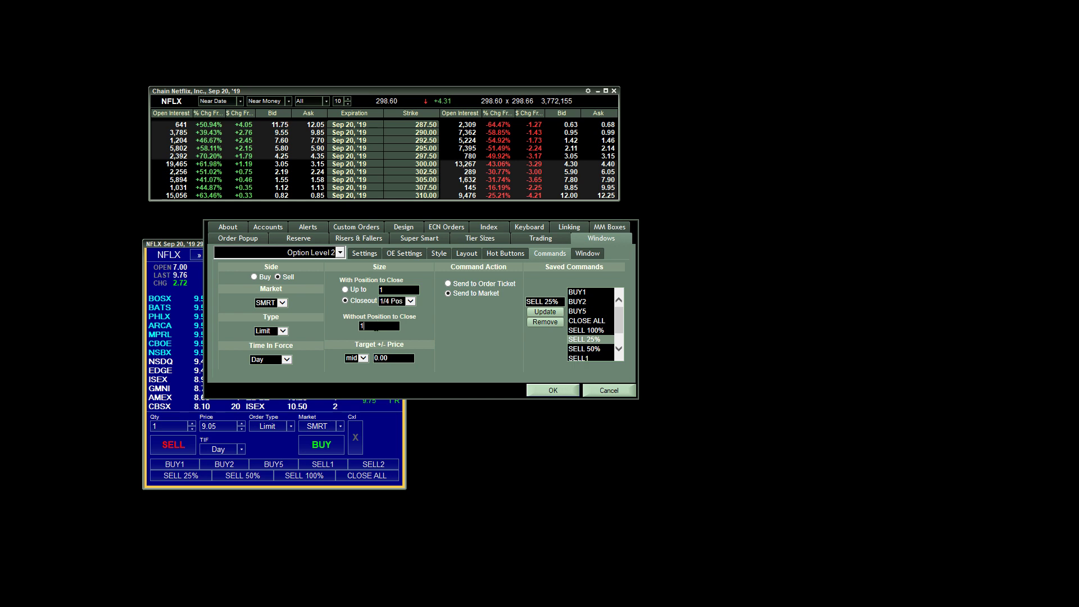
mouse_move(428, 351)
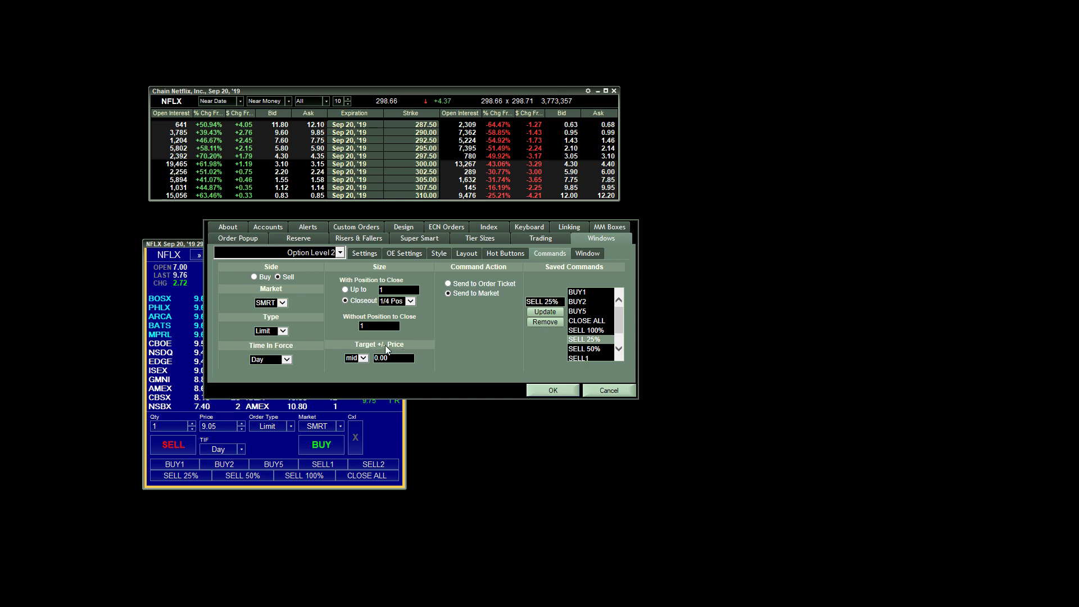
left_click(363, 357)
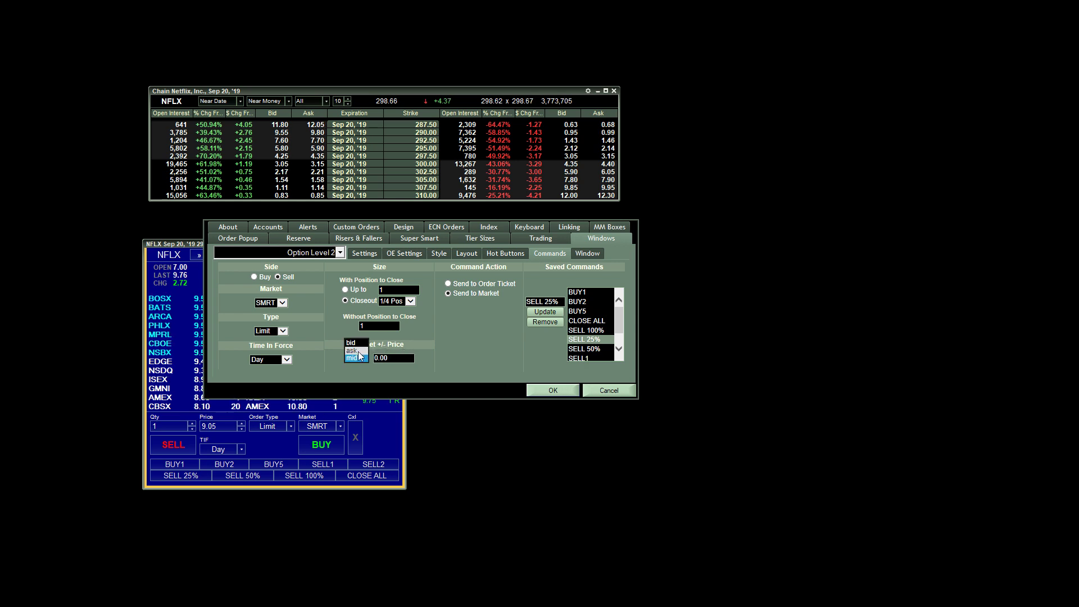
left_click(352, 358)
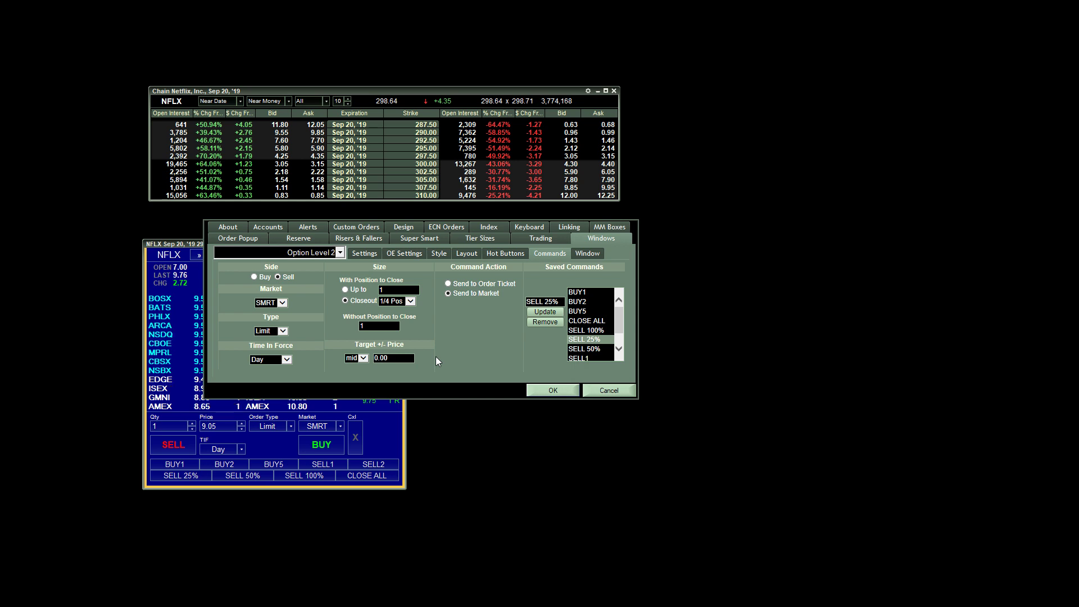
left_click(363, 358)
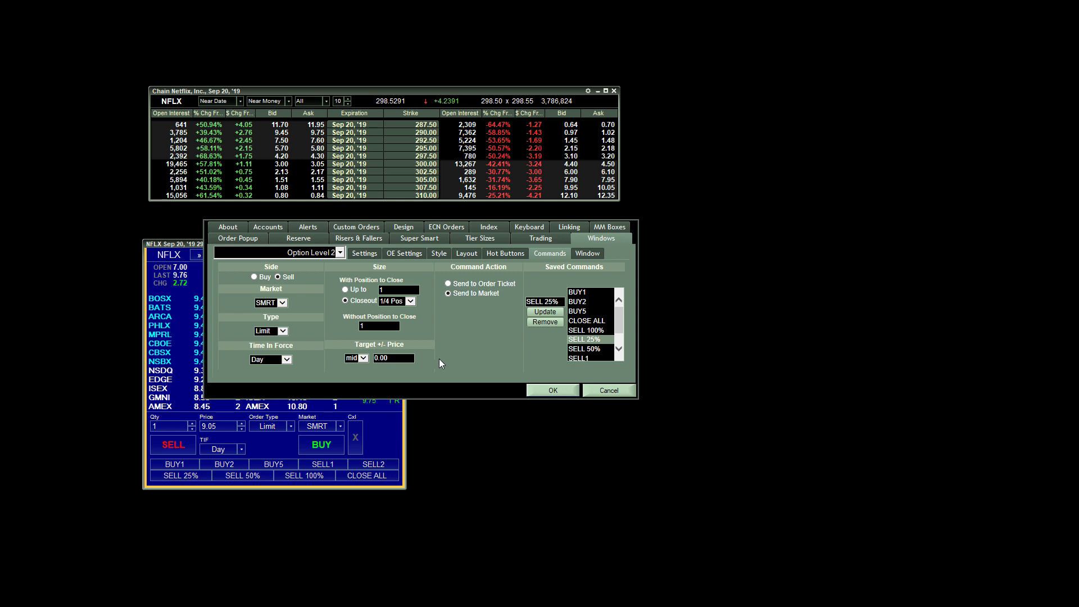
mouse_move(453, 362)
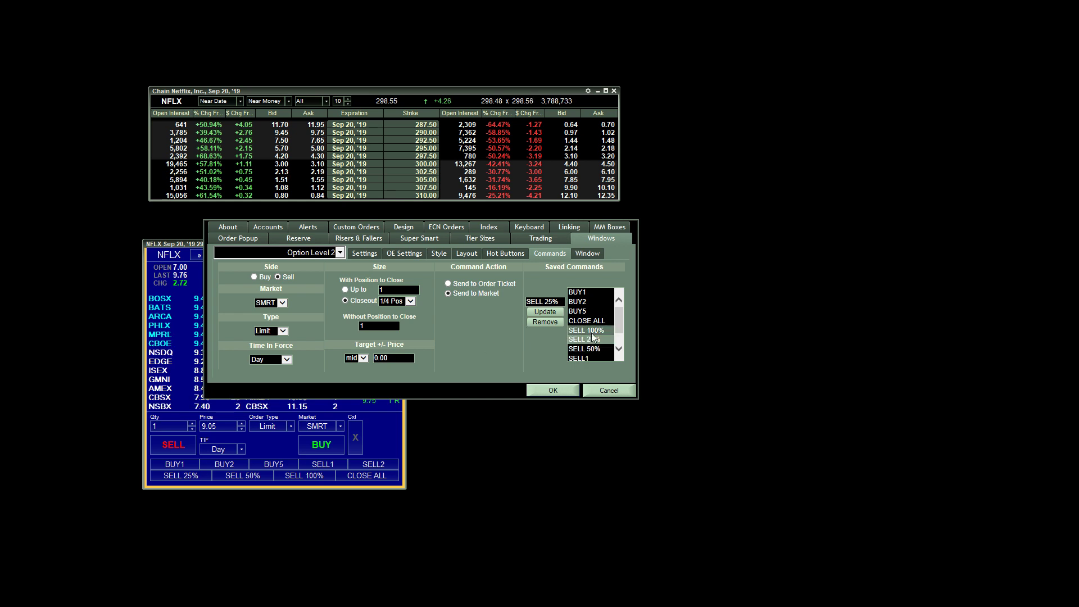
Set SELL 100% to close the full position, then review SELL3 and SELL1.
left_click(410, 301)
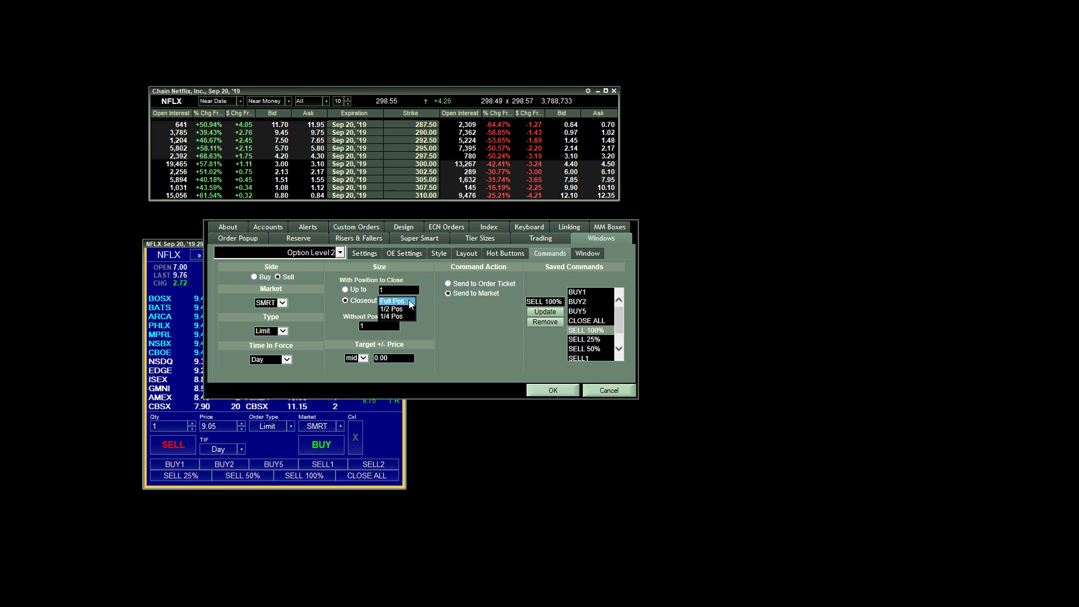
left_click(390, 301)
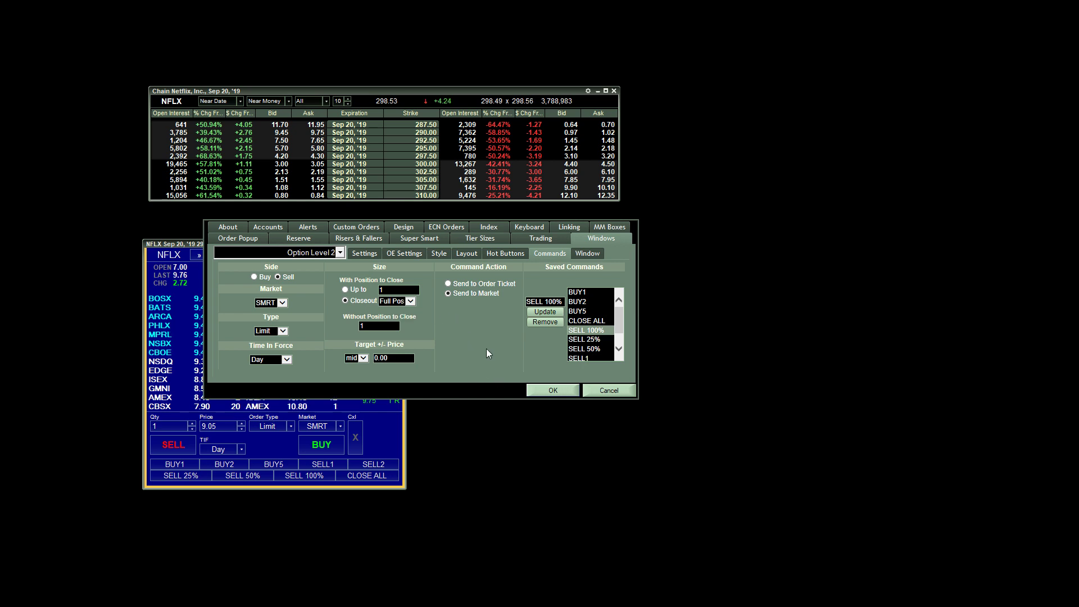
mouse_move(542, 352)
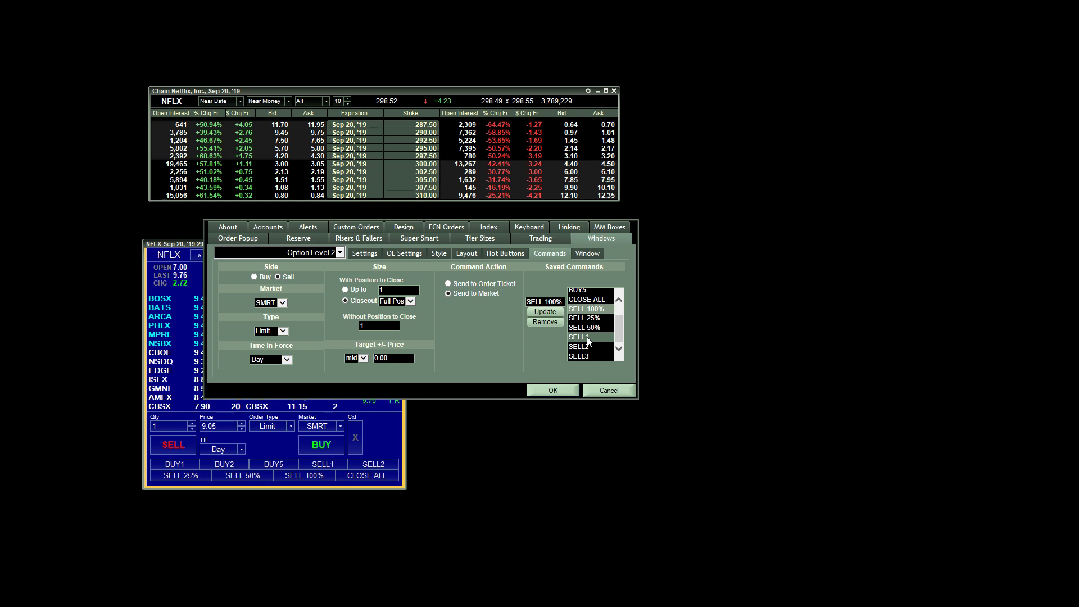
left_click(580, 355)
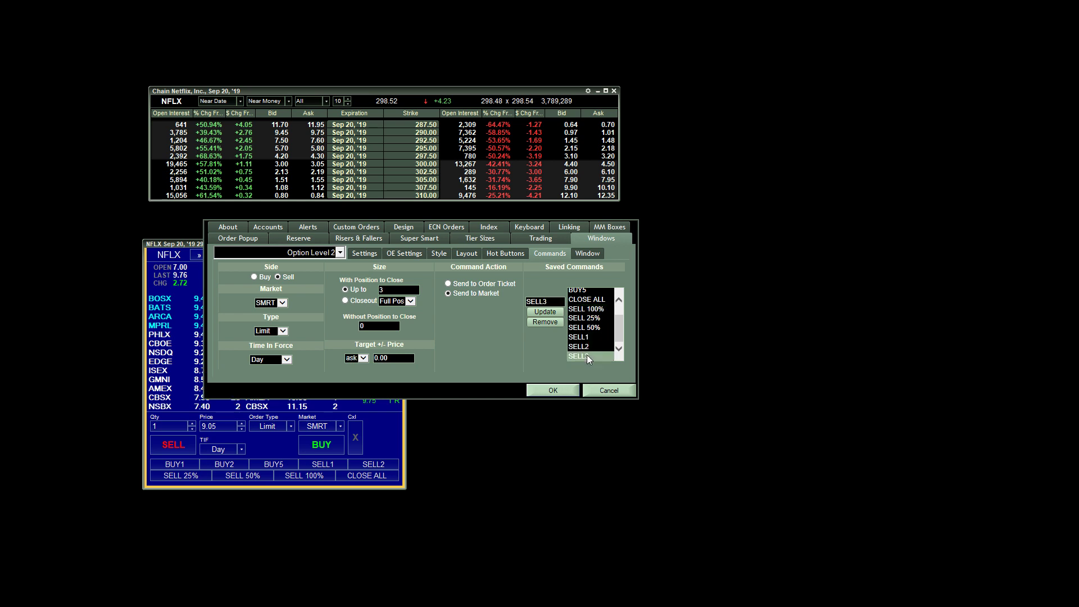
left_click(580, 337)
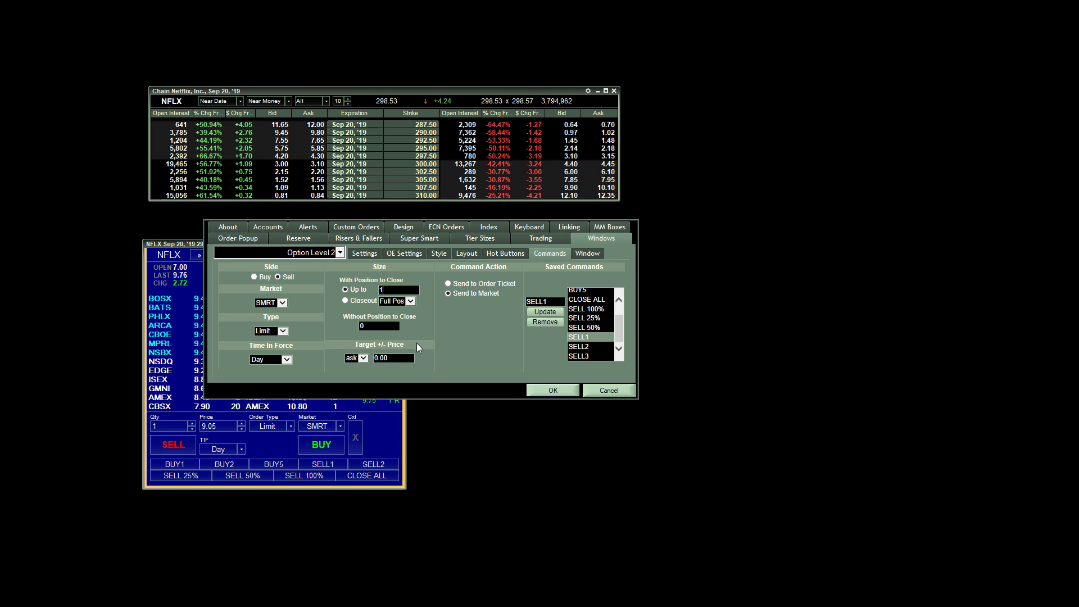
mouse_move(463, 365)
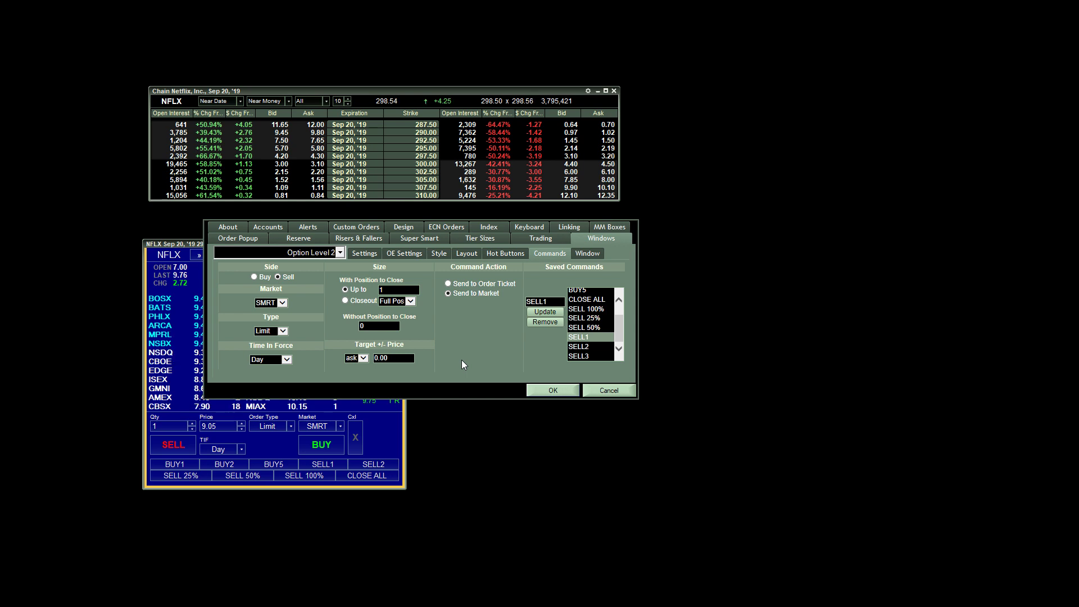
mouse_move(465, 336)
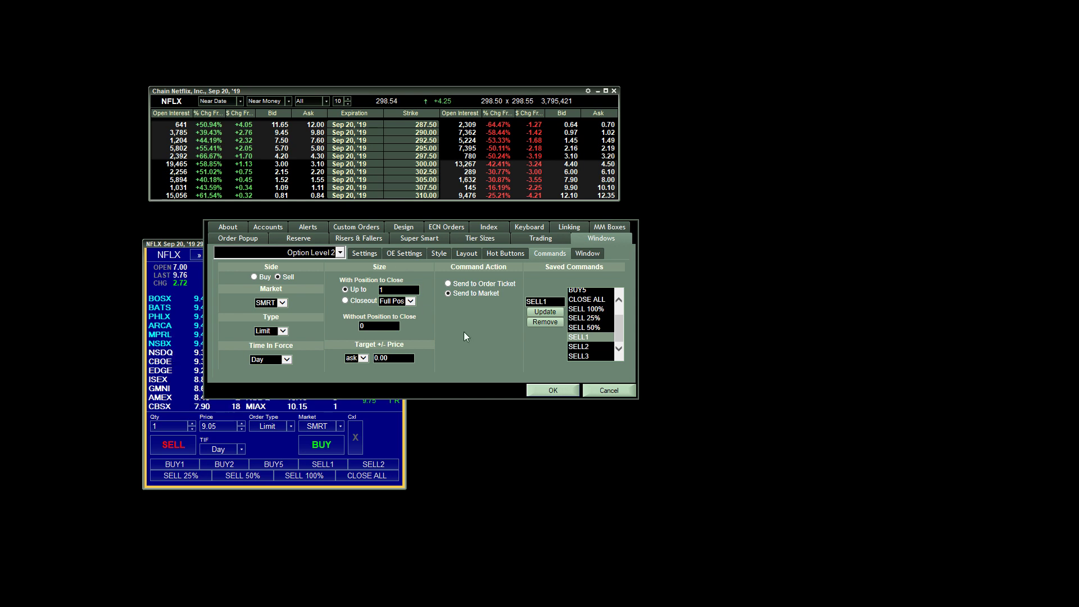
mouse_move(346, 326)
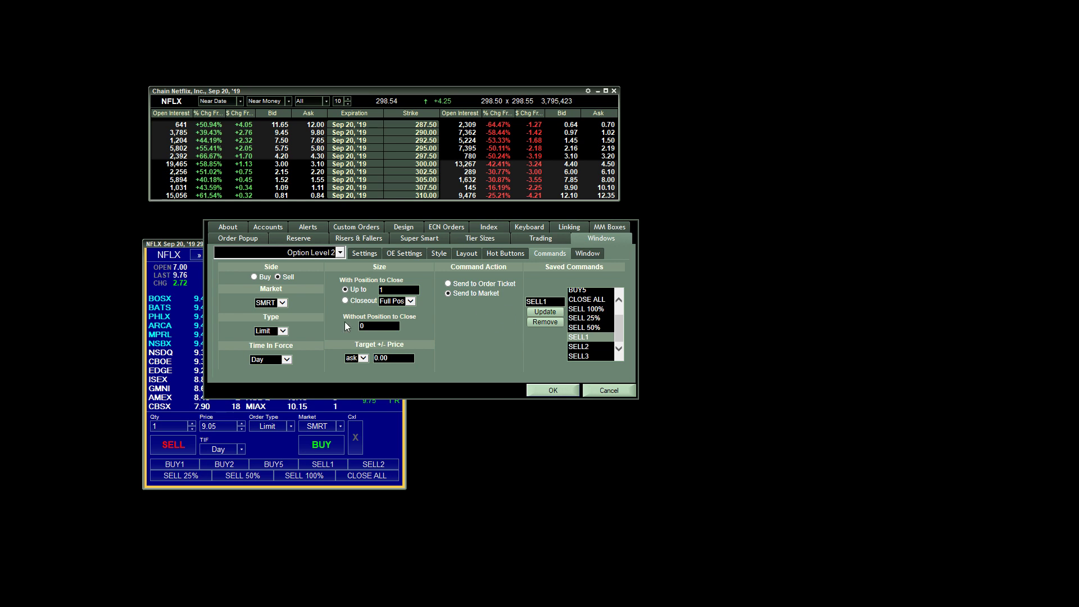
mouse_move(516, 269)
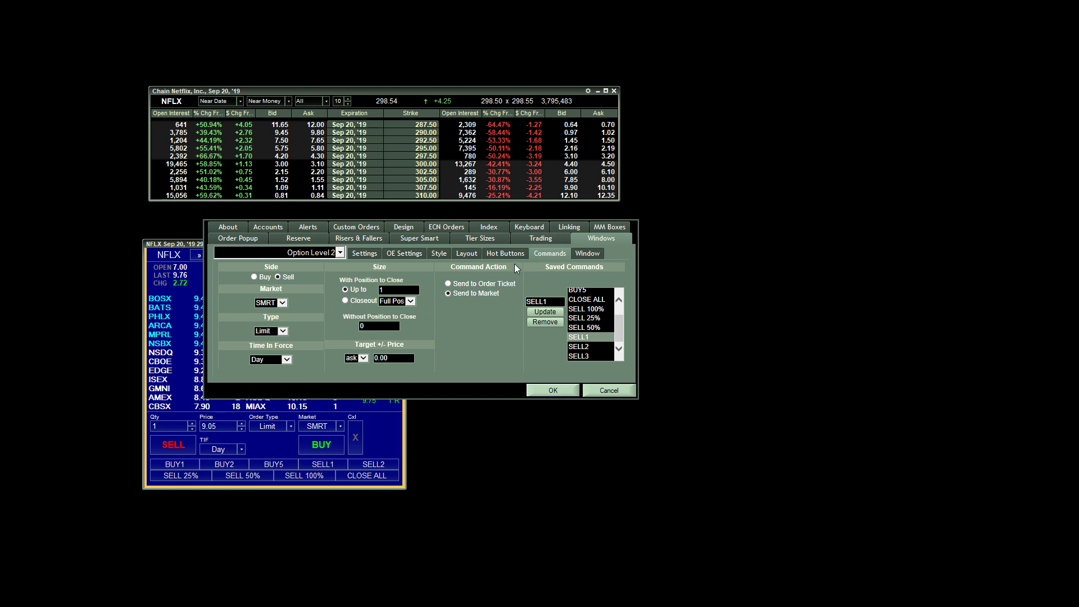
Briefly add SELL3 as a hot button, remove it, and close settings with OK.
left_click(505, 253)
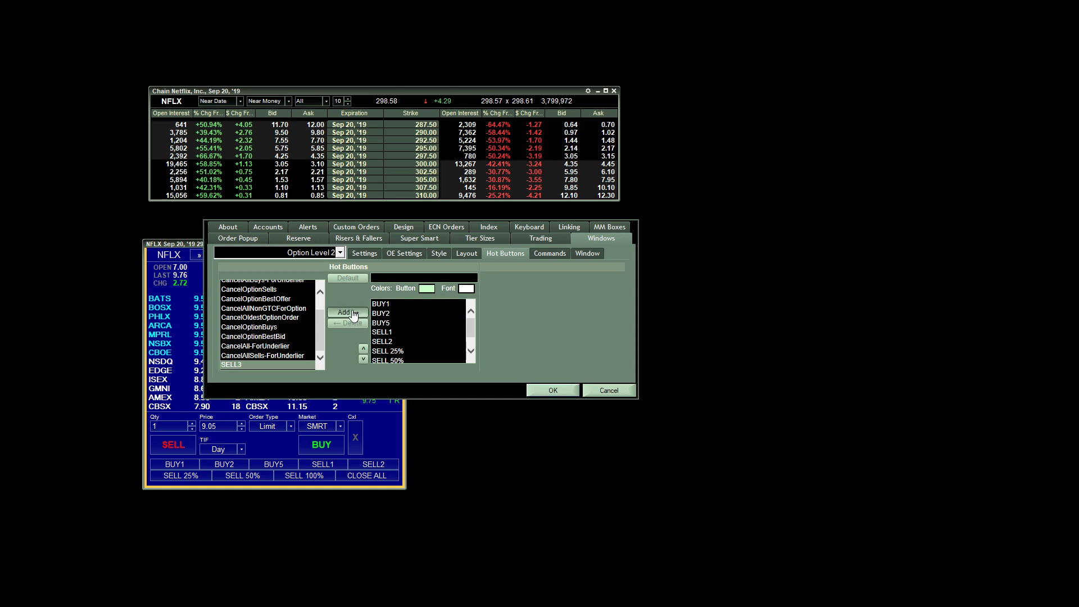
left_click(348, 312)
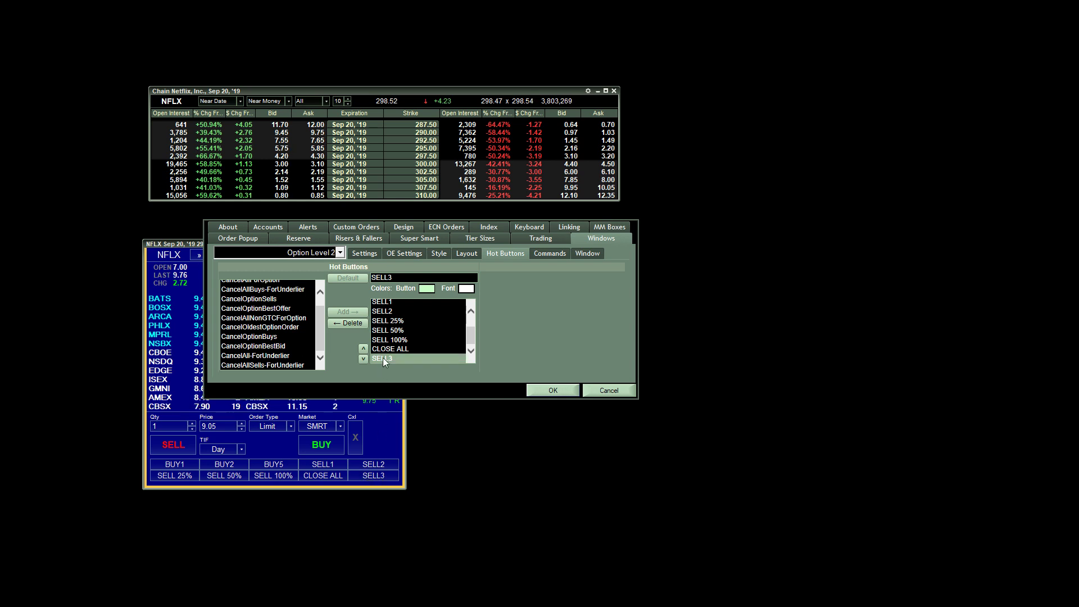
left_click(348, 323)
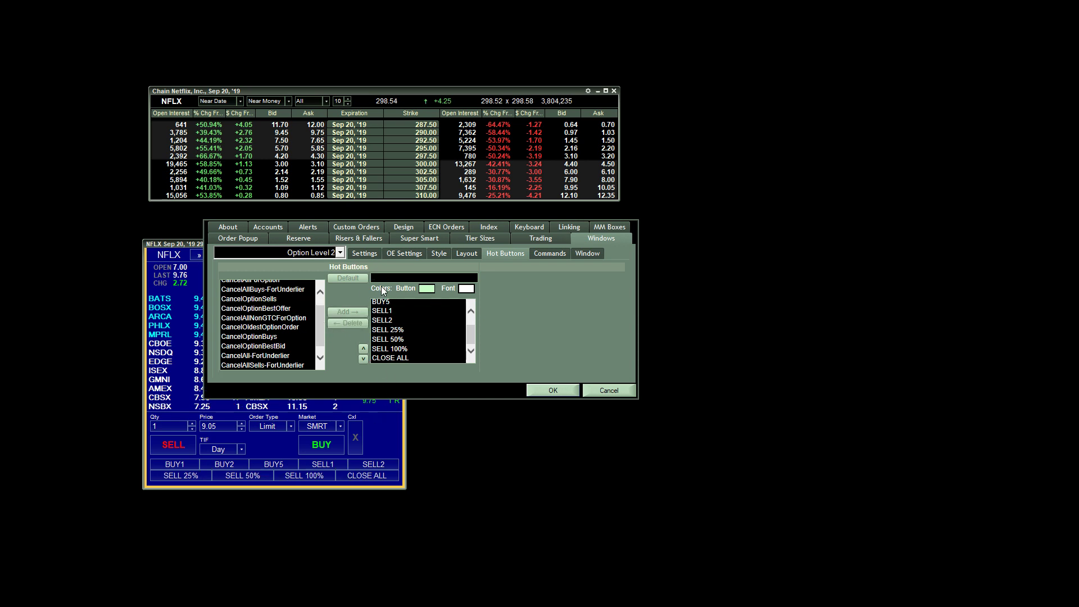
left_click(551, 390)
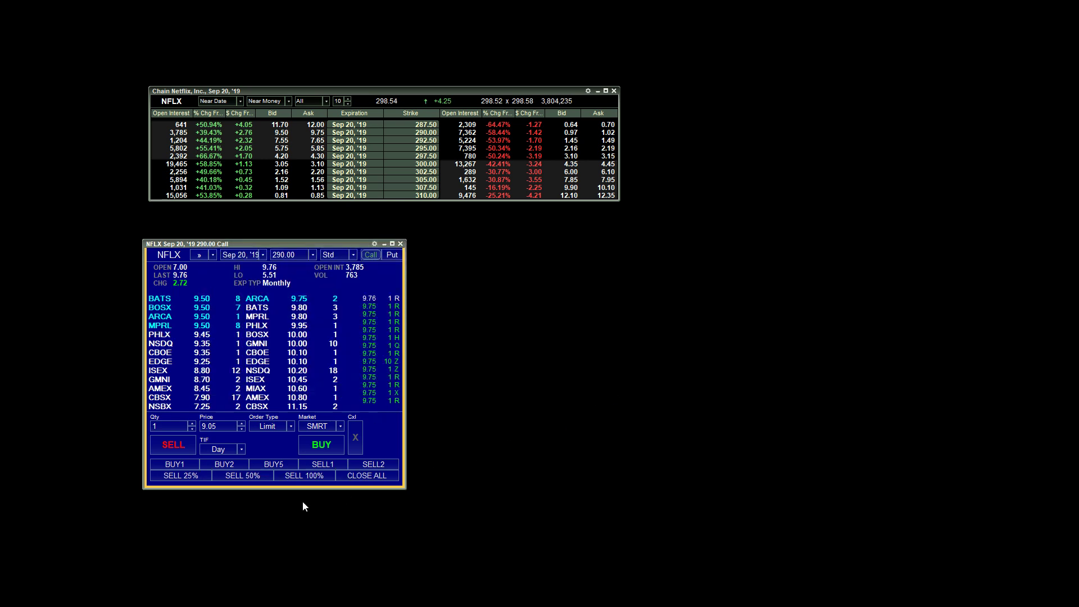